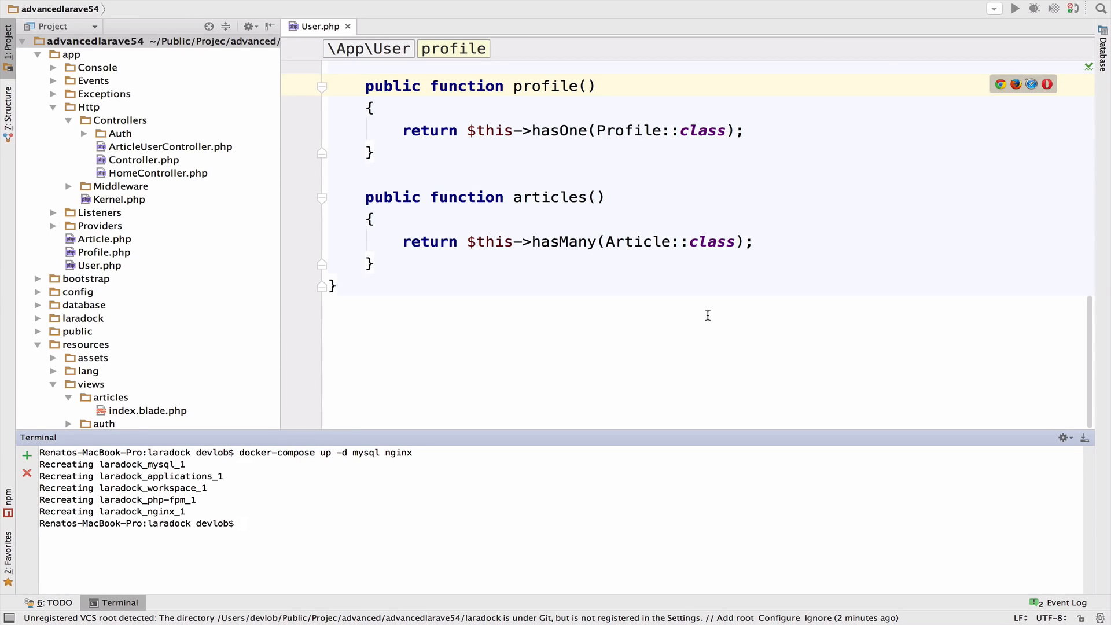
# Enter the workspace container via docker-compose and run php artisan make:controller ArticlesController
pyautogui.write('docker-compos')
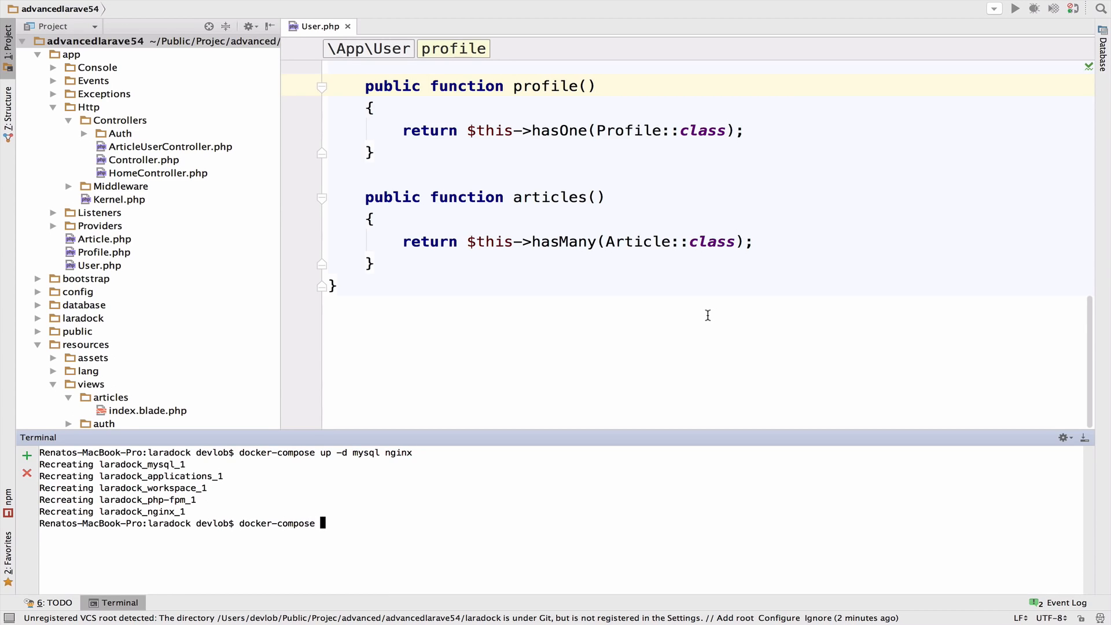
pyautogui.write('exec')
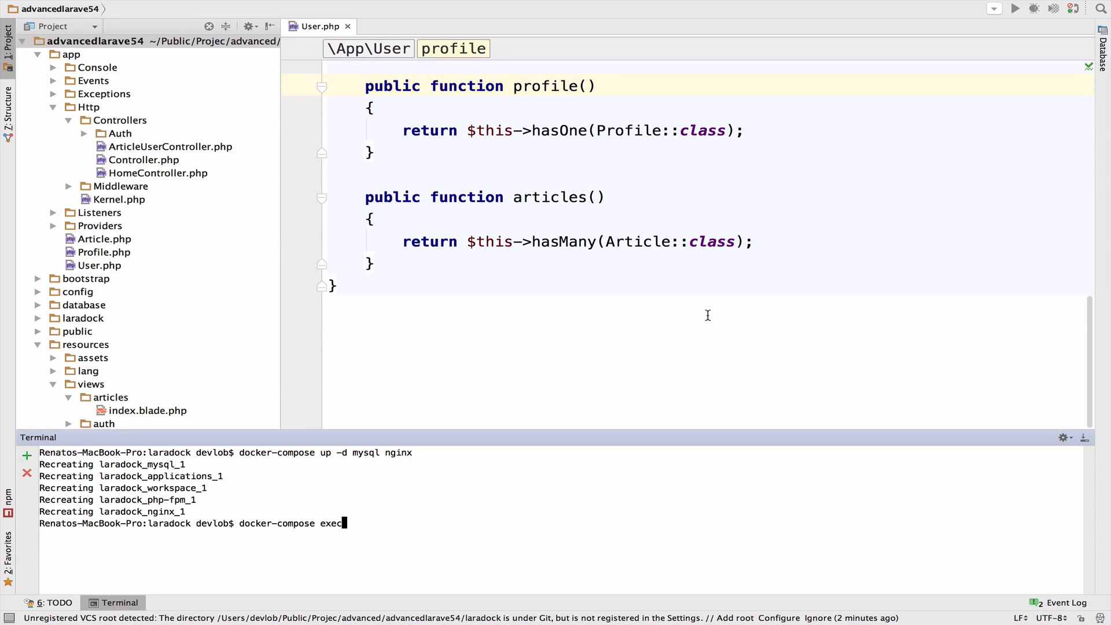
pyautogui.write('workspace bash')
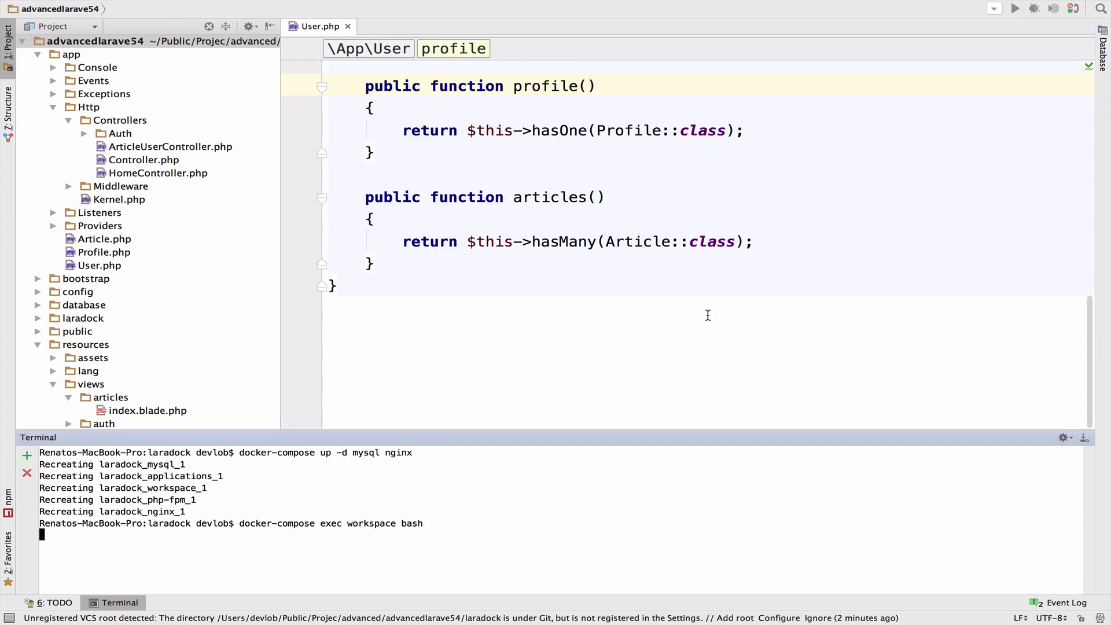
pyautogui.write('php artisan make:')
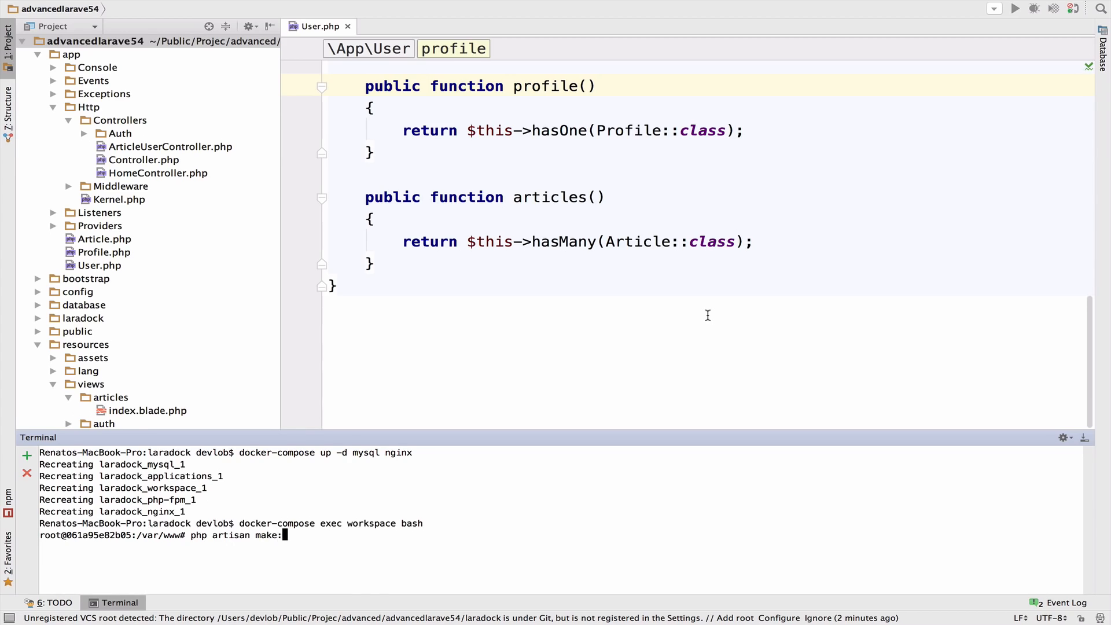
pyautogui.write('controller A')
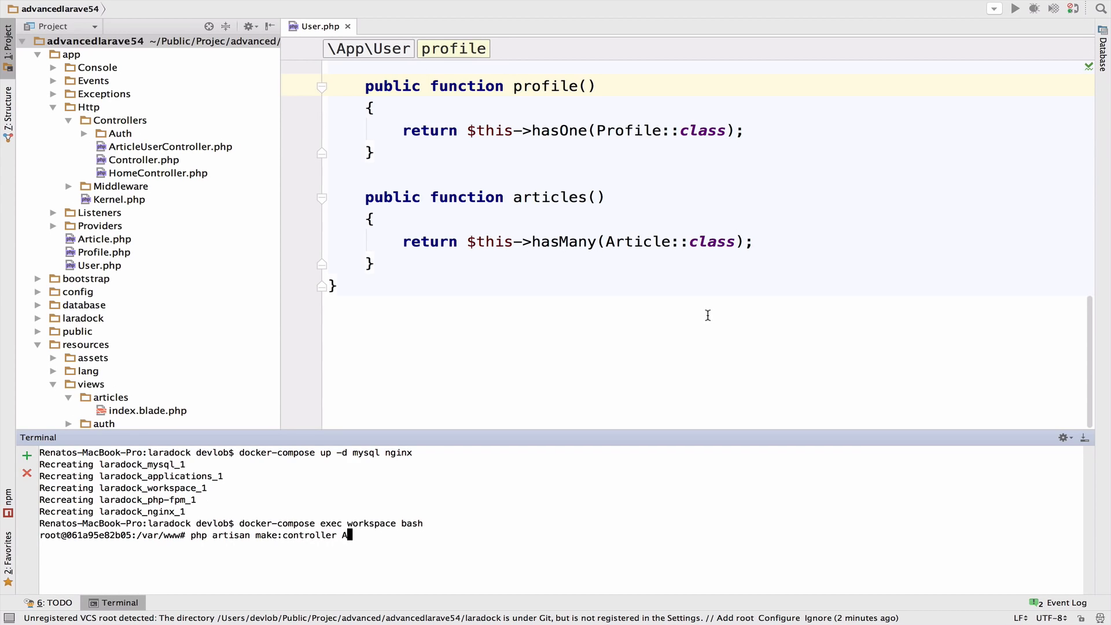
pyautogui.write('rticlesContro')
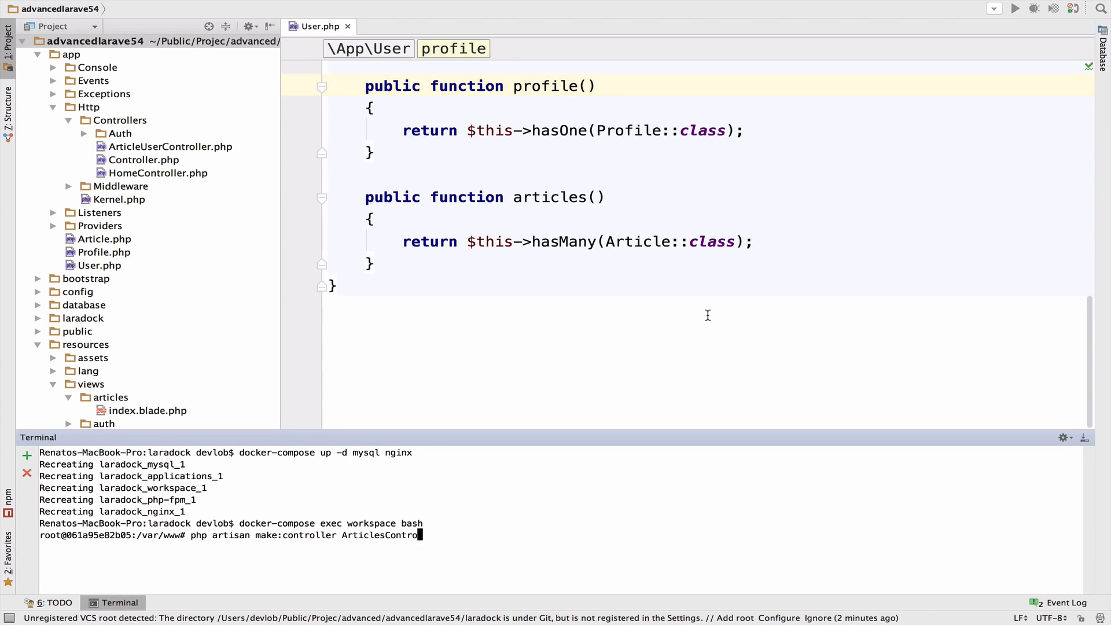
pyautogui.press('Return')
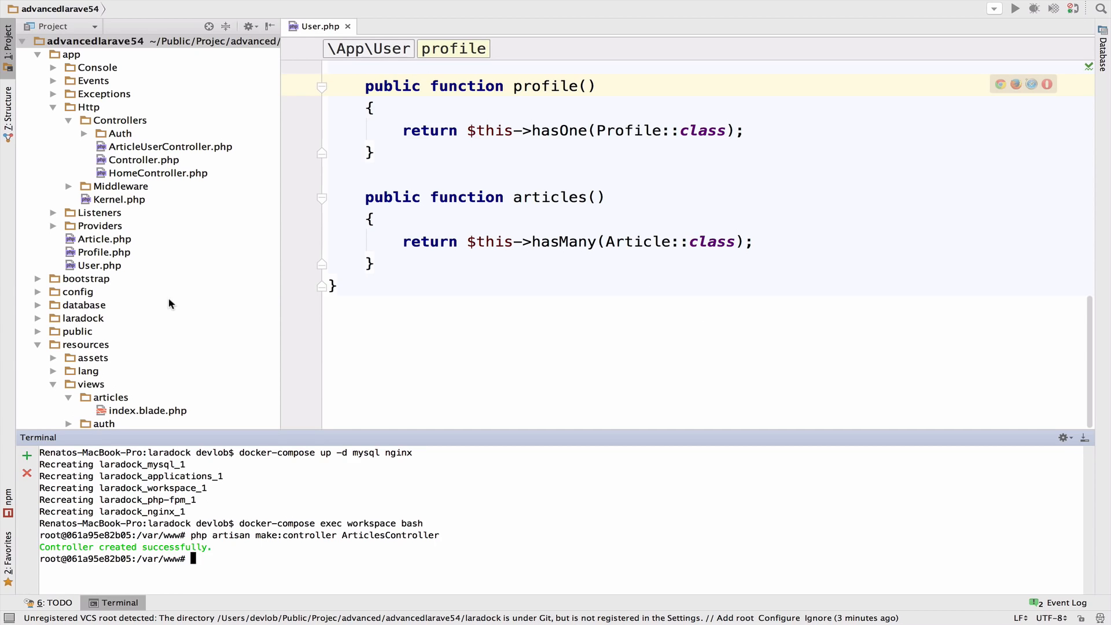
# Add a public index() to ArticlesController and route GET '/articles' to ArticlesController@index in web.php
pyautogui.doubleClick(162, 146)
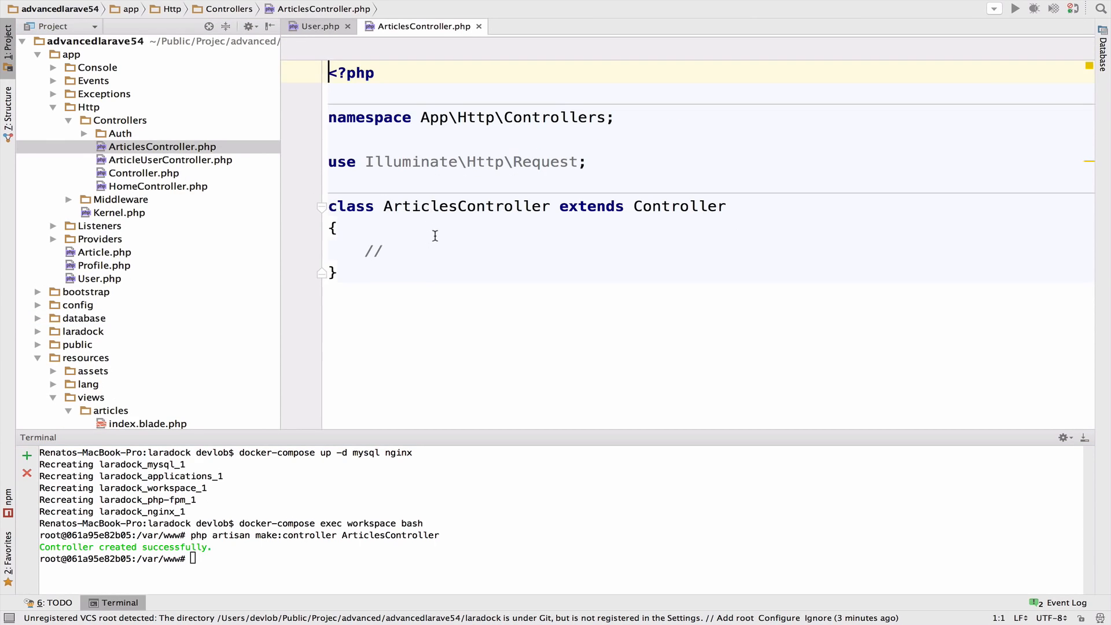
pyautogui.write('public function index(')
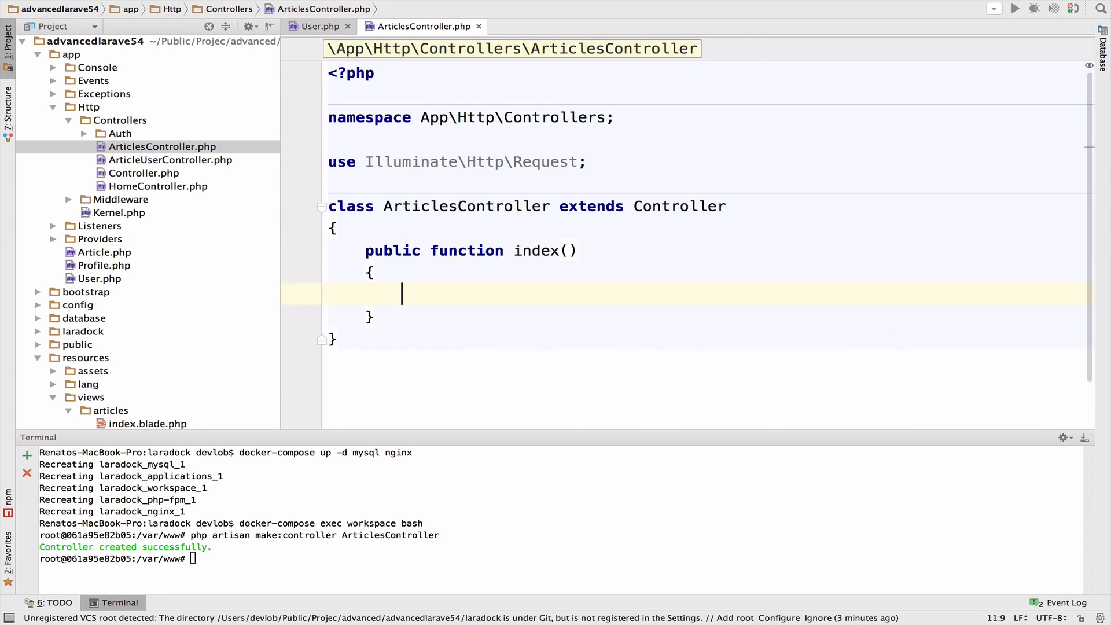
pyautogui.write('web.p')
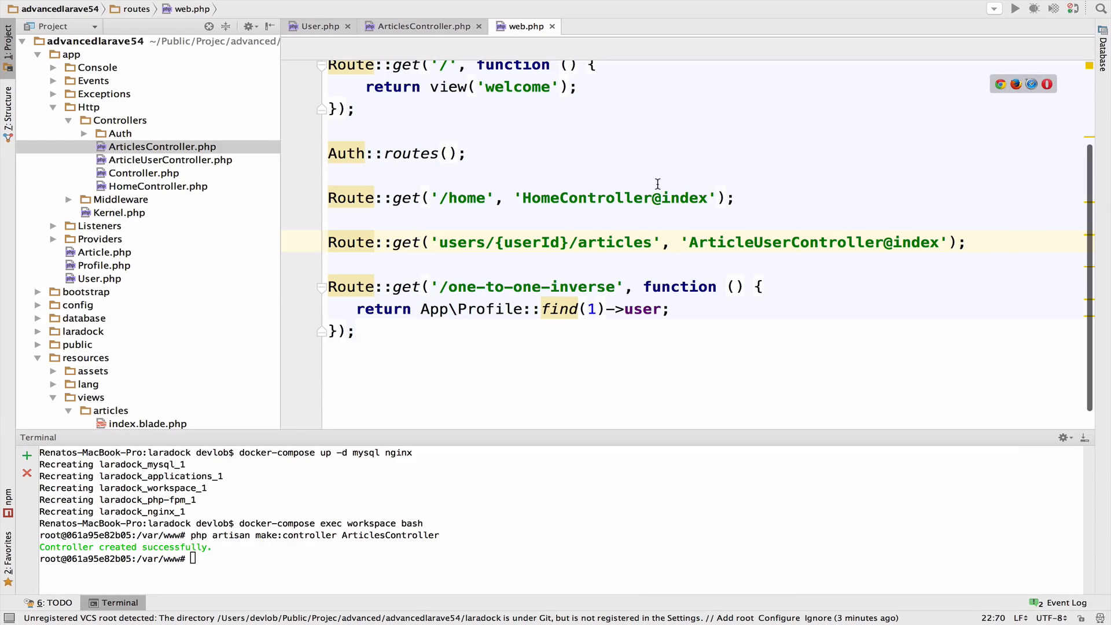
pyautogui.write('Route::get')
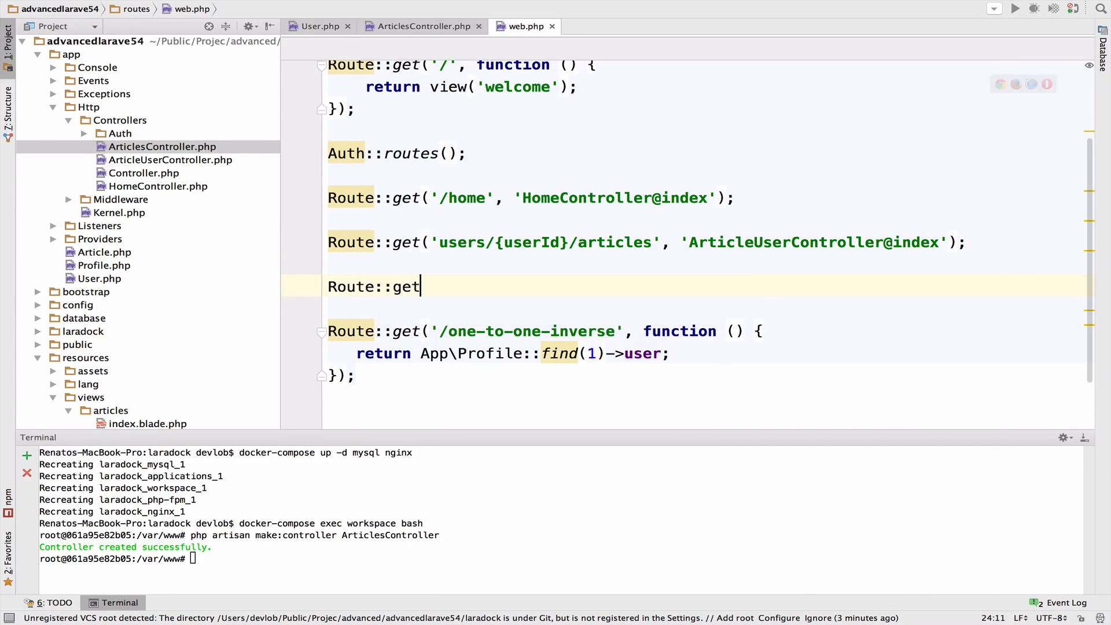
pyautogui.write("('/ar'")
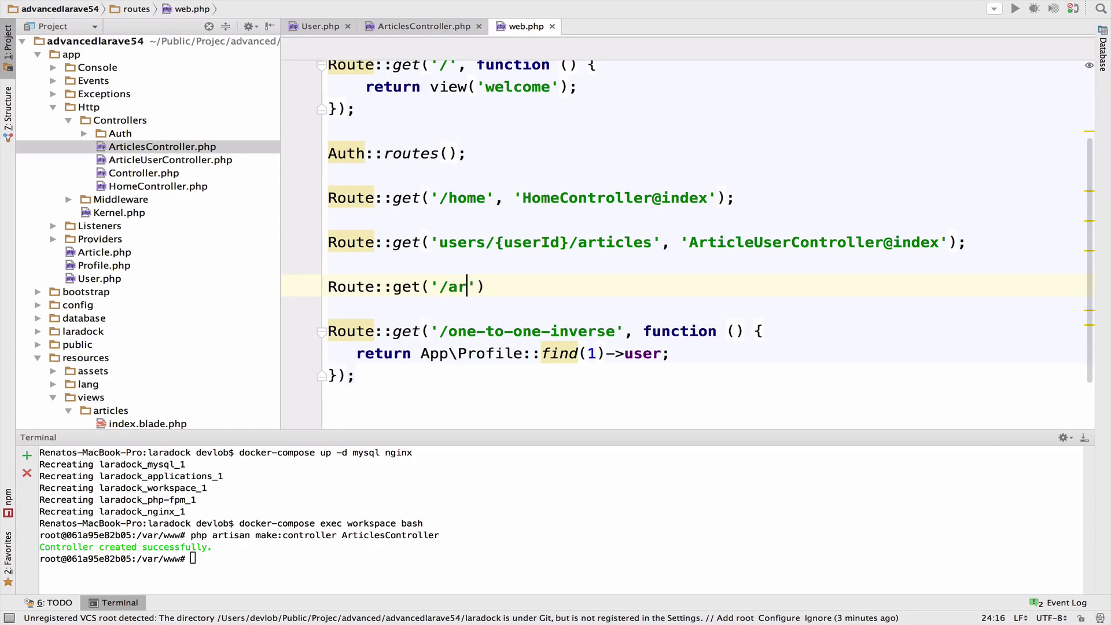
pyautogui.write("ticles',")
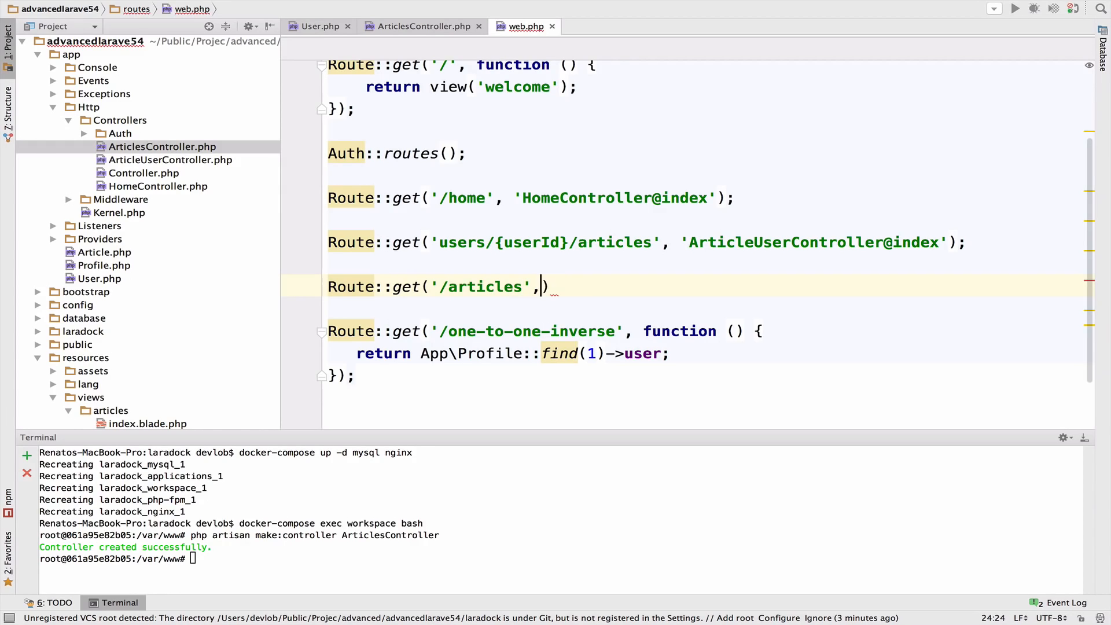
pyautogui.write("'ArticlesController@index'")
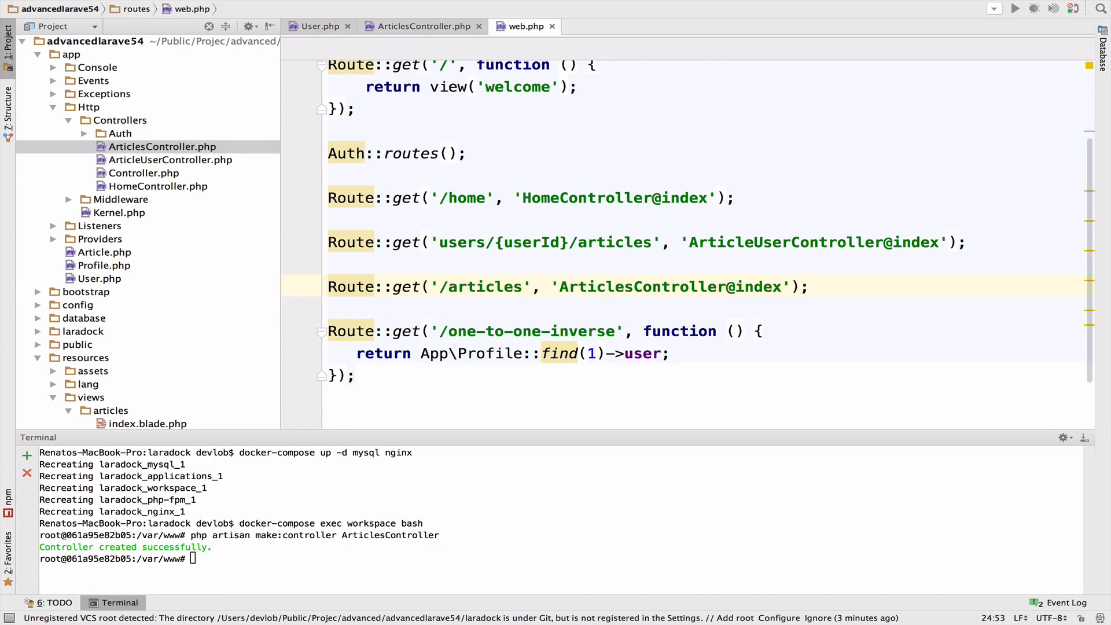
pyautogui.moveTo(498, 186)
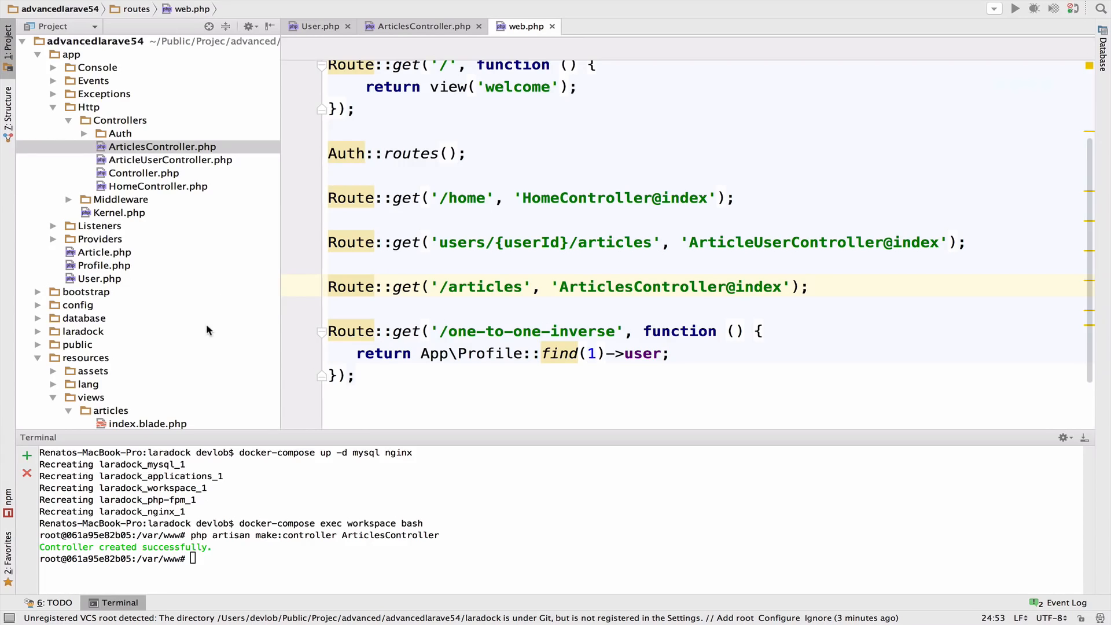
# Rename the articles index.blade.php view to show.blade.php via refactor rename
pyautogui.scroll(-3)
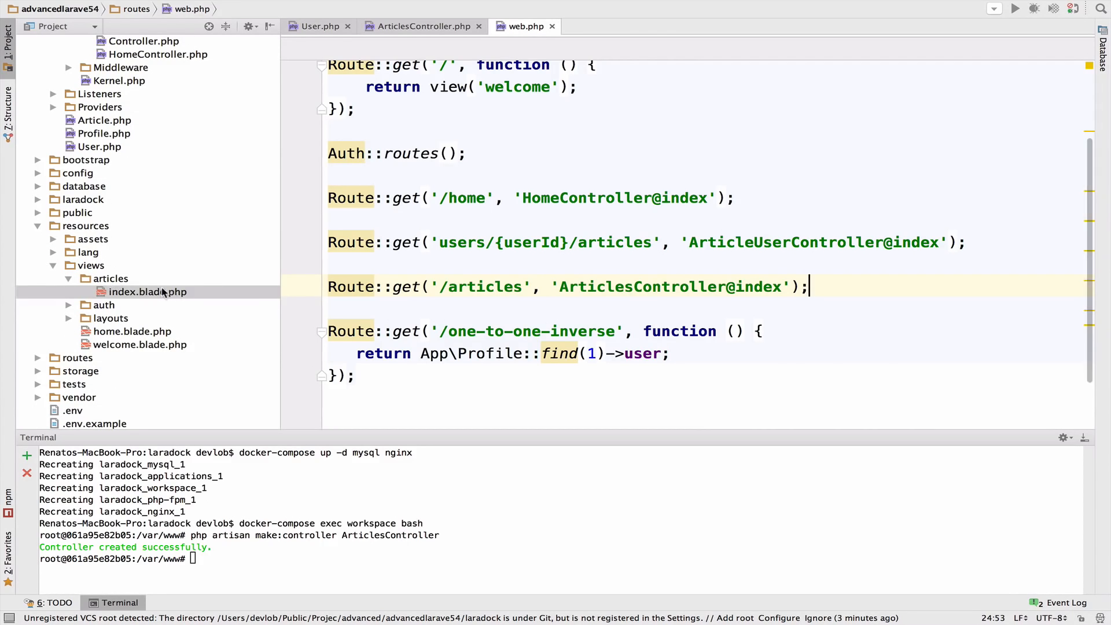
pyautogui.doubleClick(147, 291)
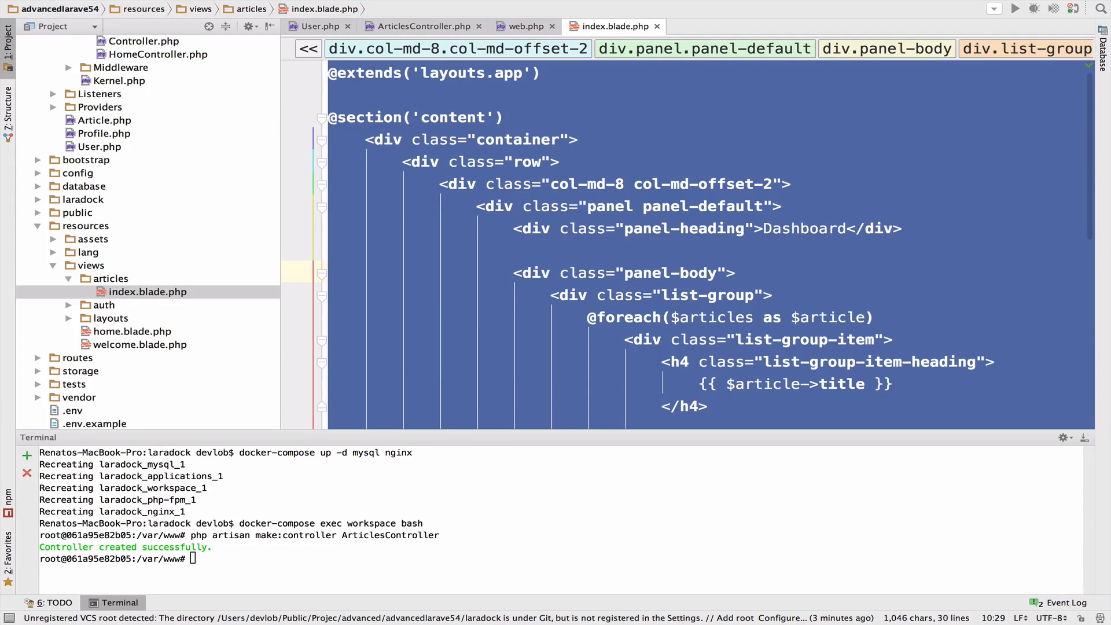
pyautogui.moveTo(169, 301)
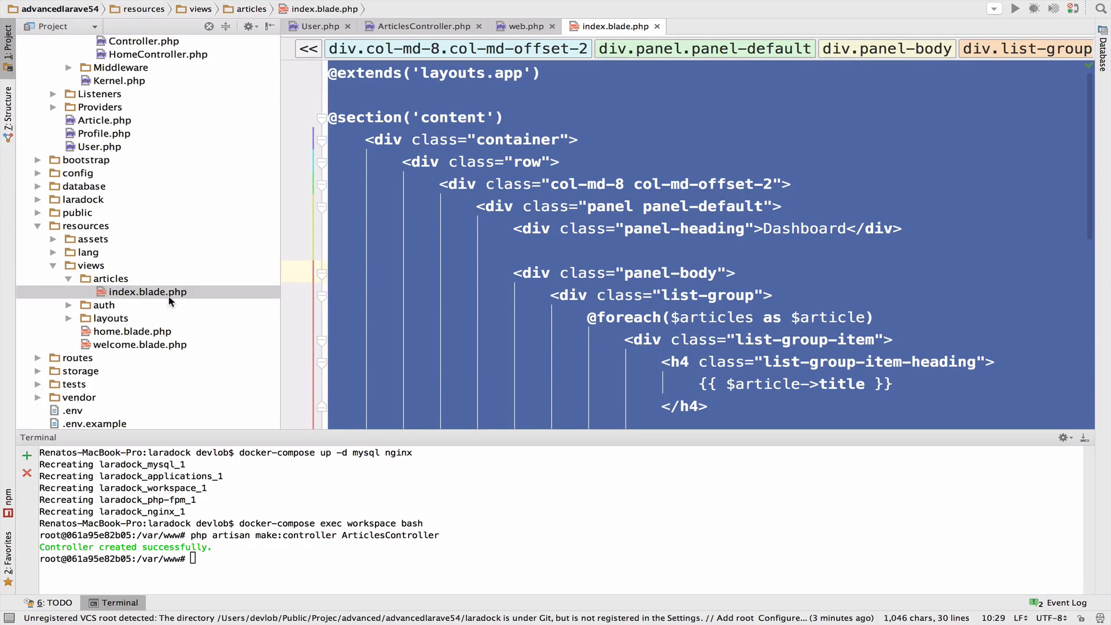
pyautogui.click(146, 292)
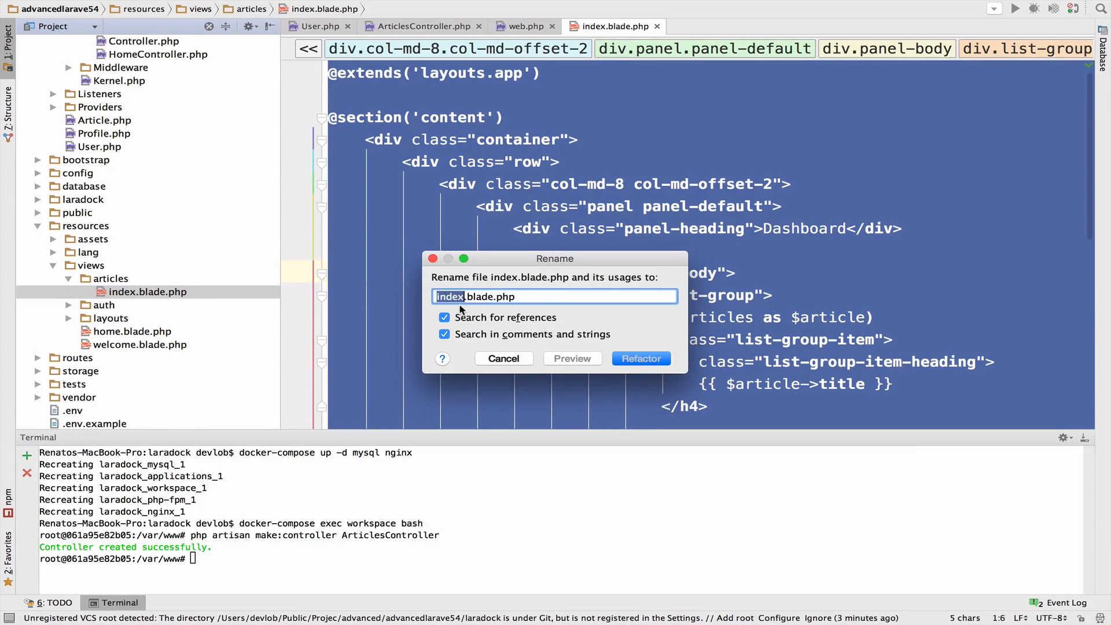
pyautogui.click(639, 357)
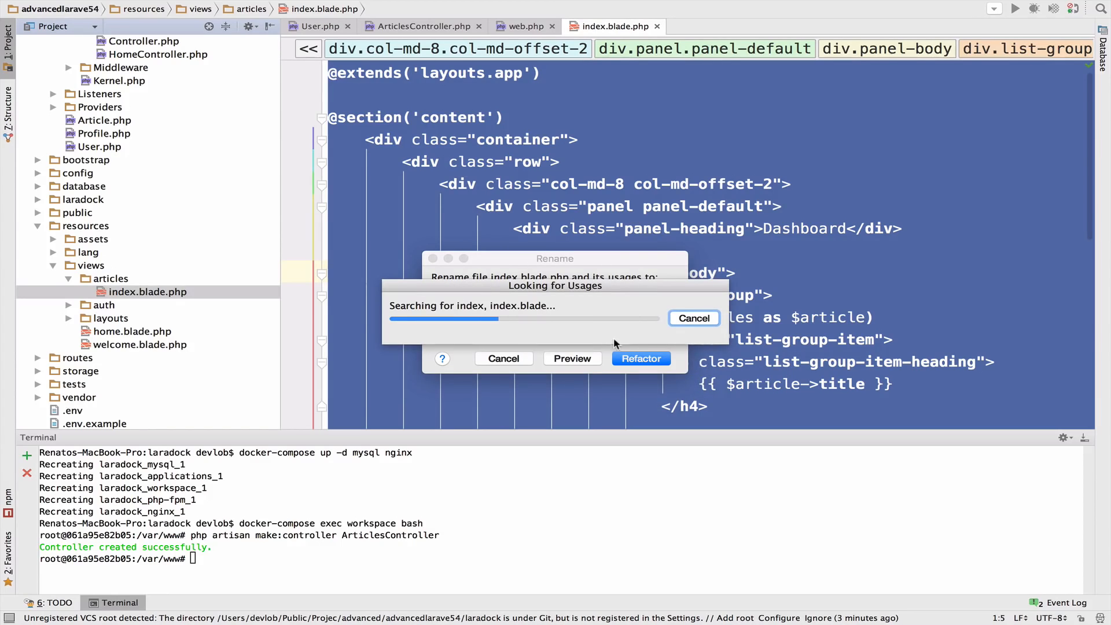
pyautogui.click(640, 358)
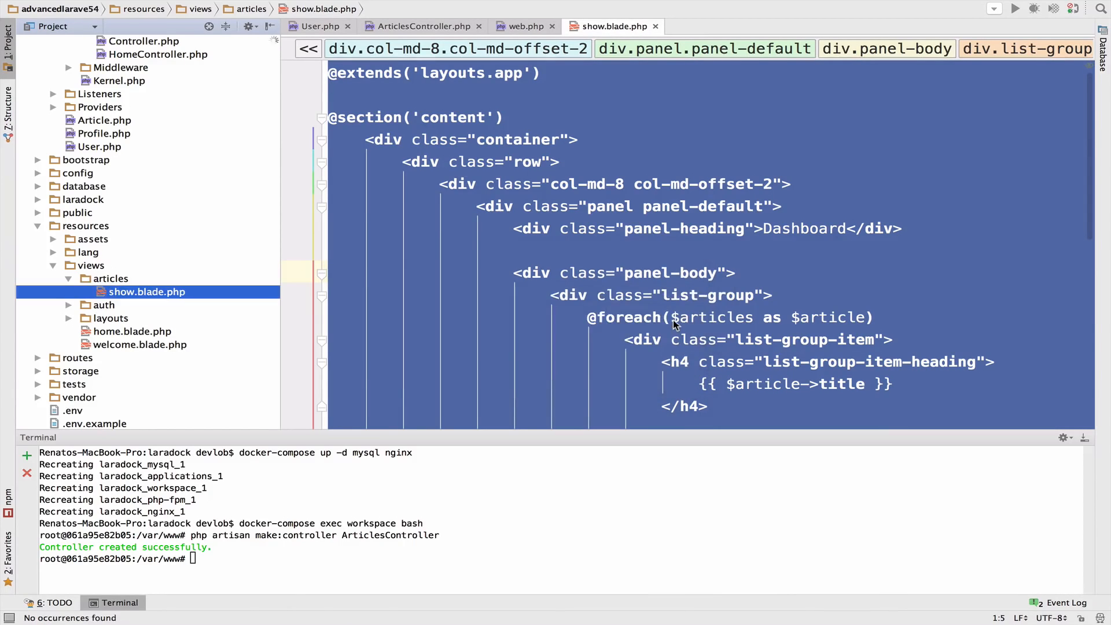
pyautogui.moveTo(194, 173)
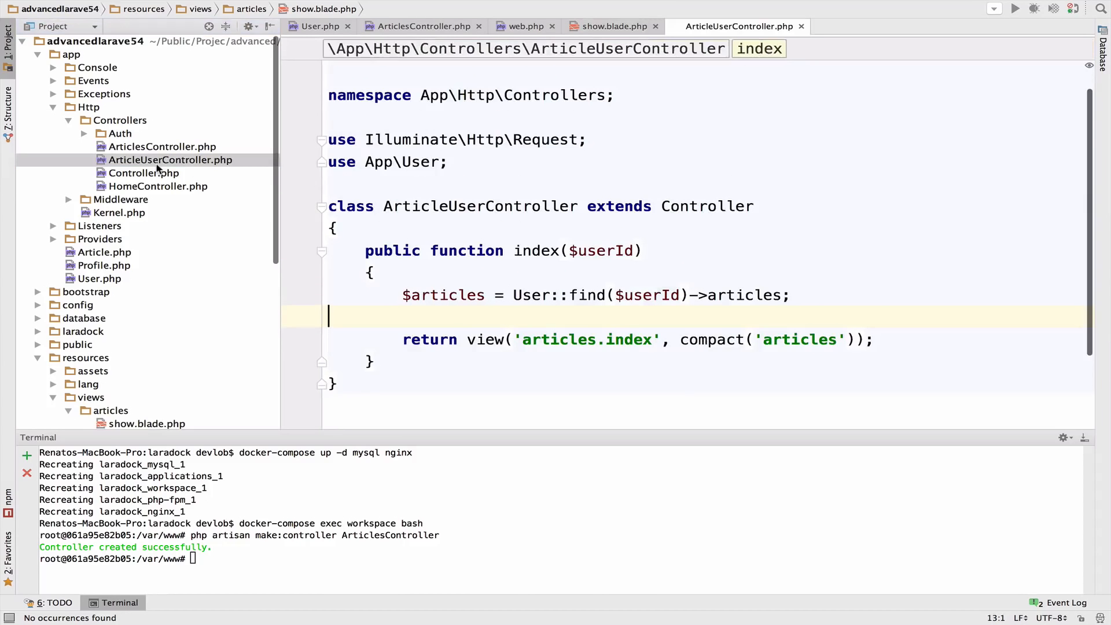
# Change ArticleUserController to a show() method returning the 'articles.show' view
pyautogui.write('show')
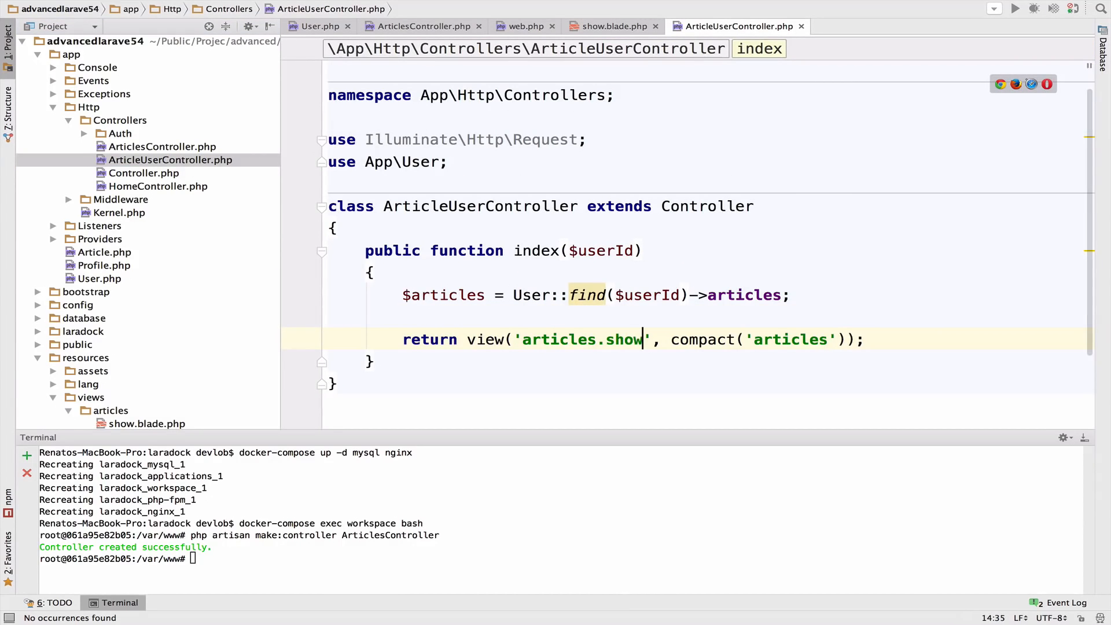
pyautogui.write('show')
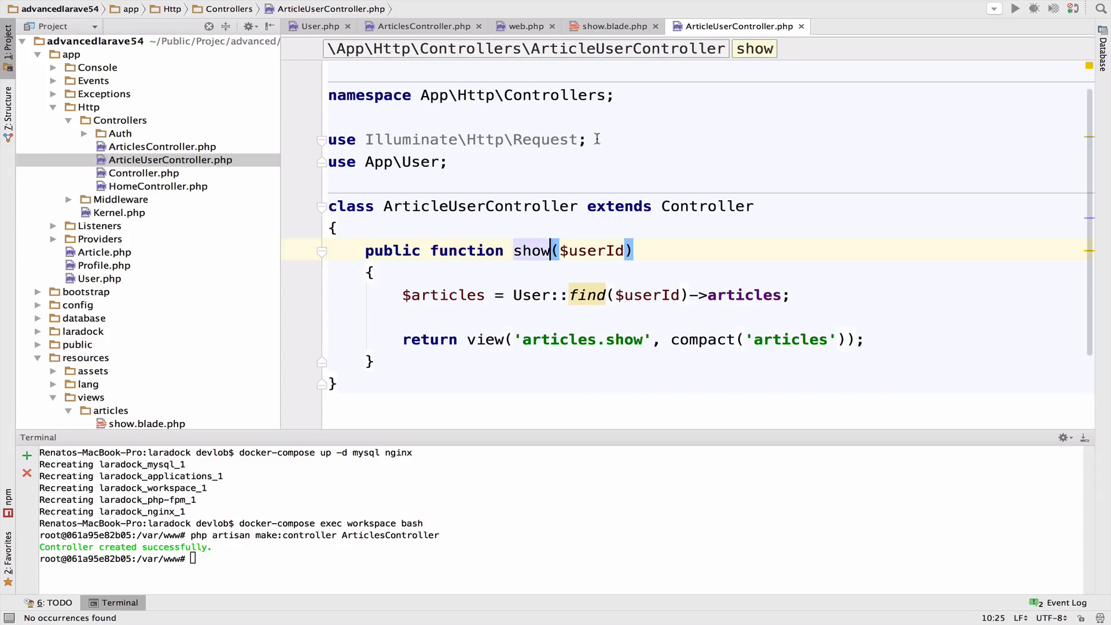
pyautogui.click(523, 27)
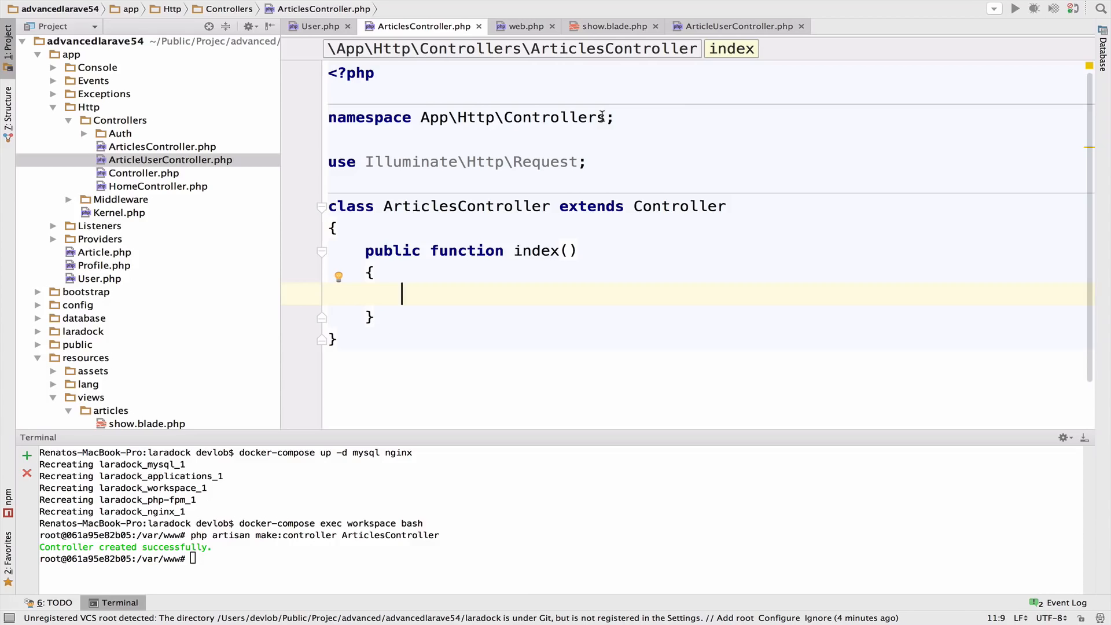
# Fetch Article::all() and return view('articles.index', compact('articles')) from index()
pyautogui.write('$articles = Article::')
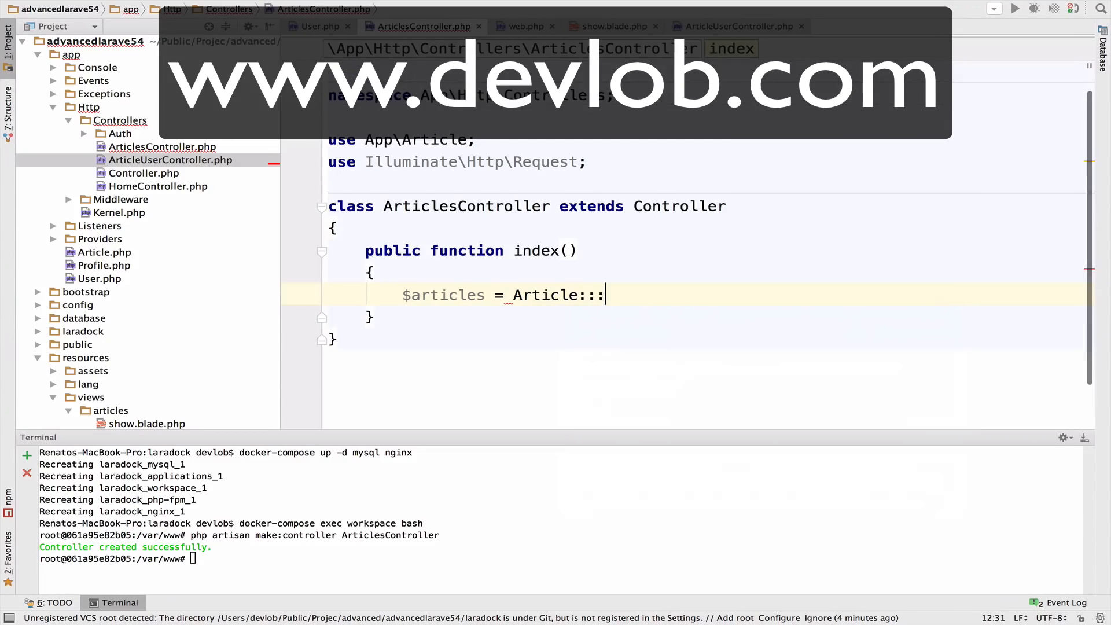
pyautogui.write('all();')
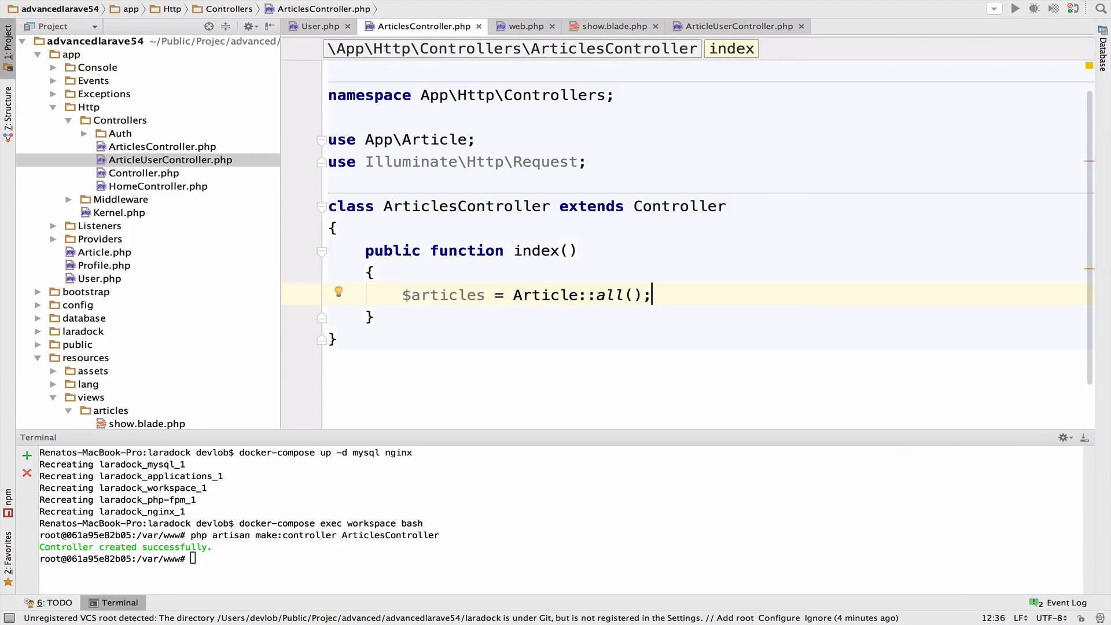
pyautogui.press('enter')
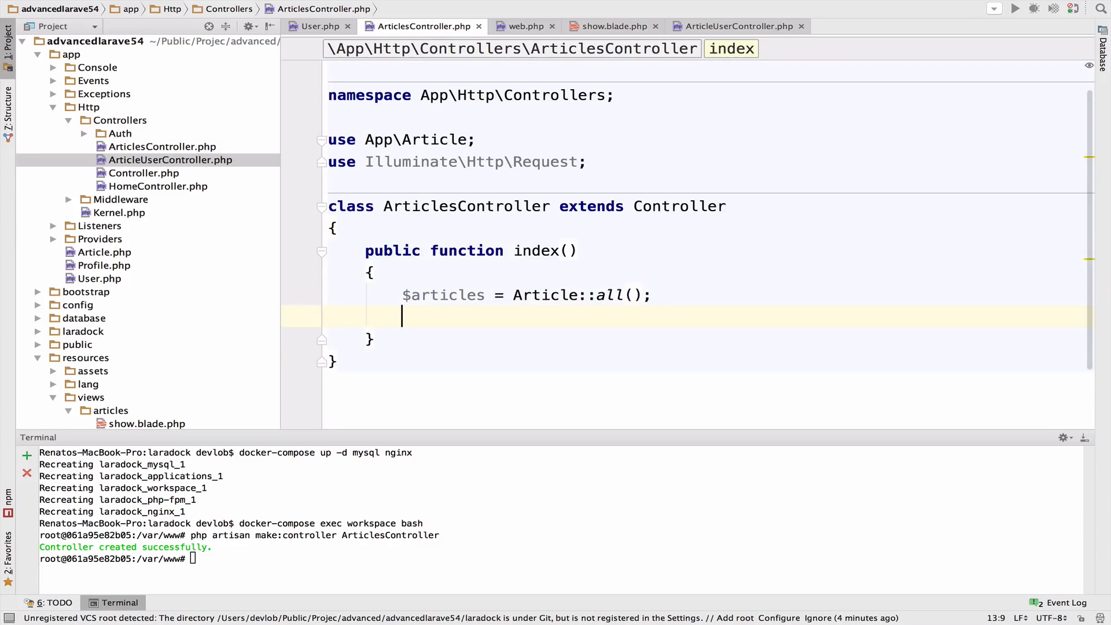
pyautogui.write("return view('article")
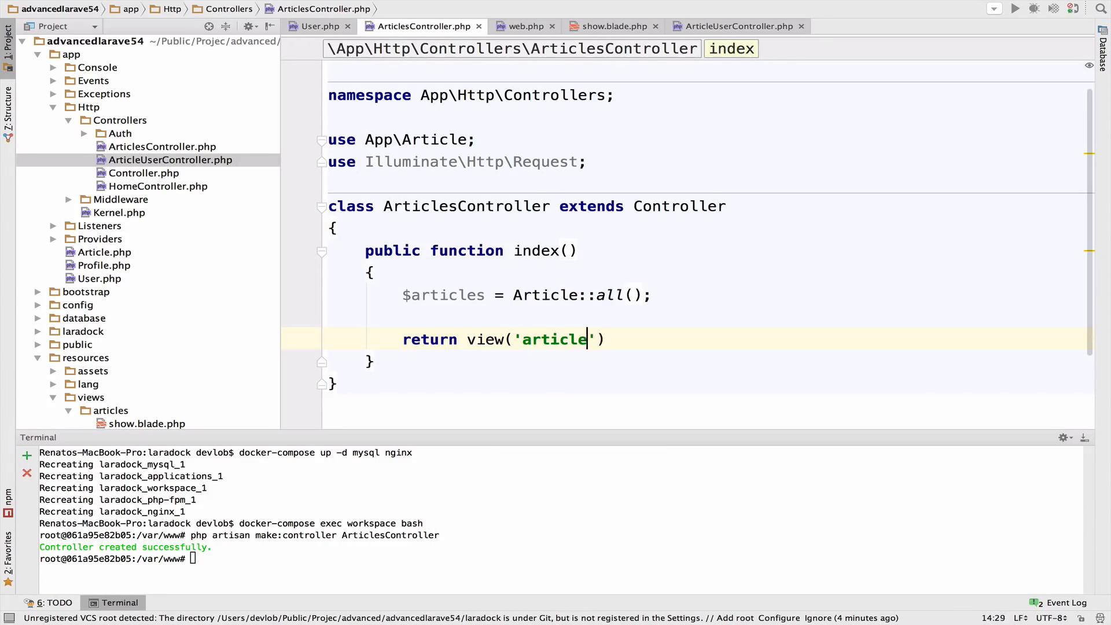
pyautogui.write("s.index',")
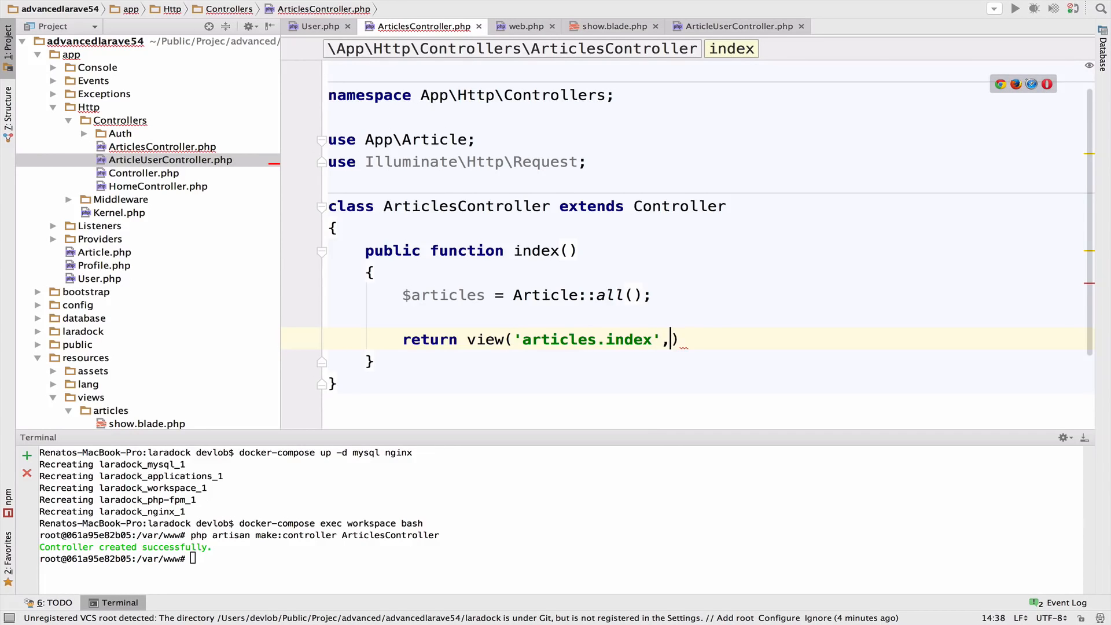
pyautogui.write("compact('articles'")
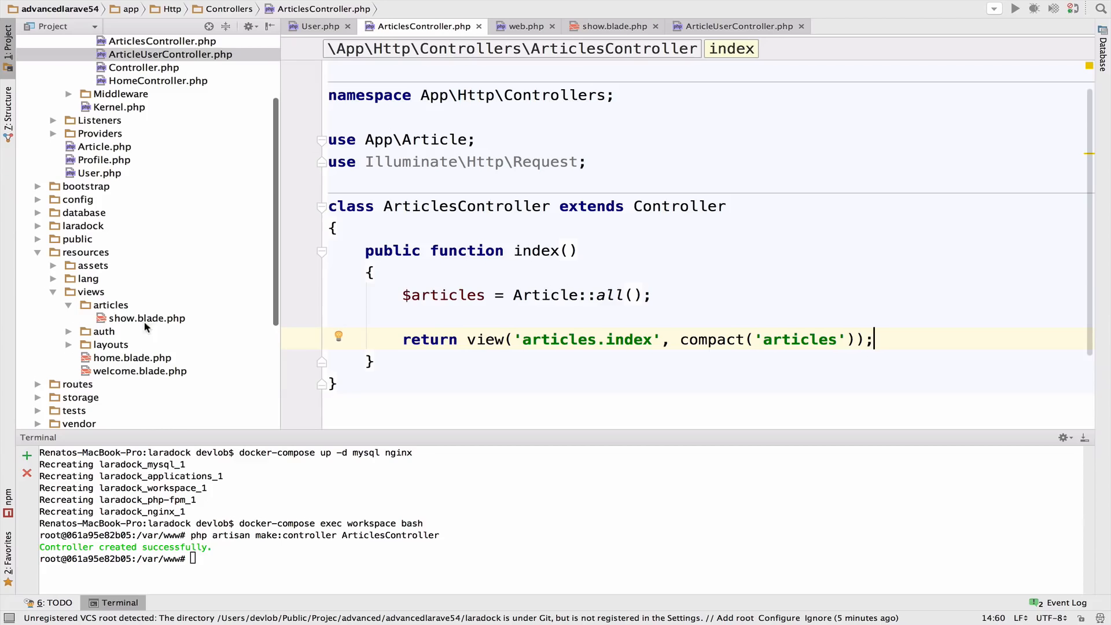
# Create index.blade.php in resources/views/articles listing each article's title and body
pyautogui.rightClick(111, 304)
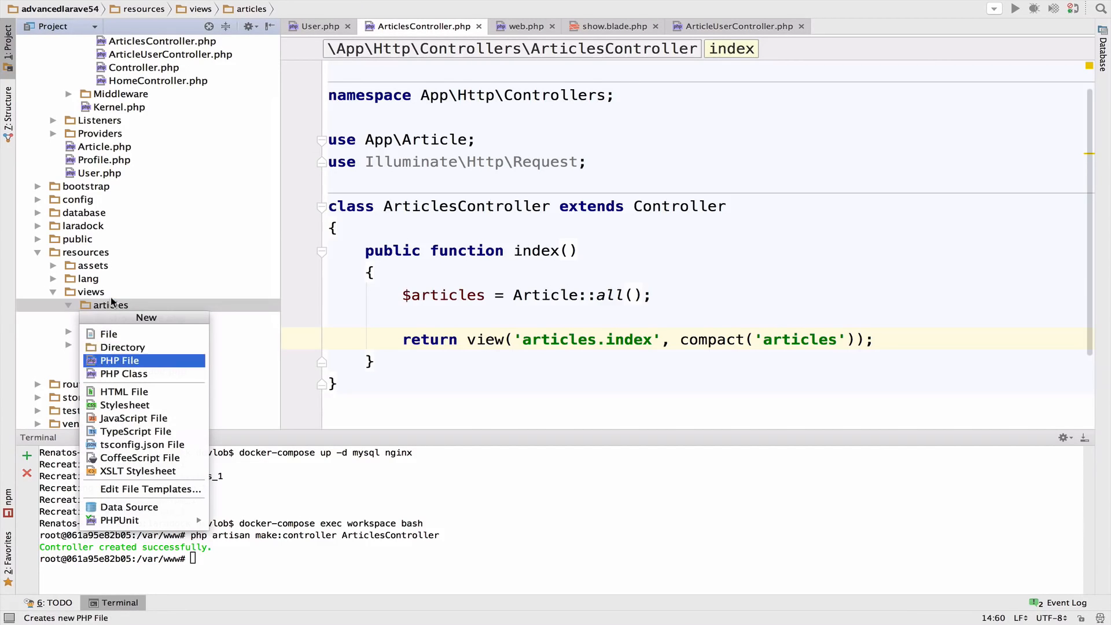
pyautogui.click(119, 361)
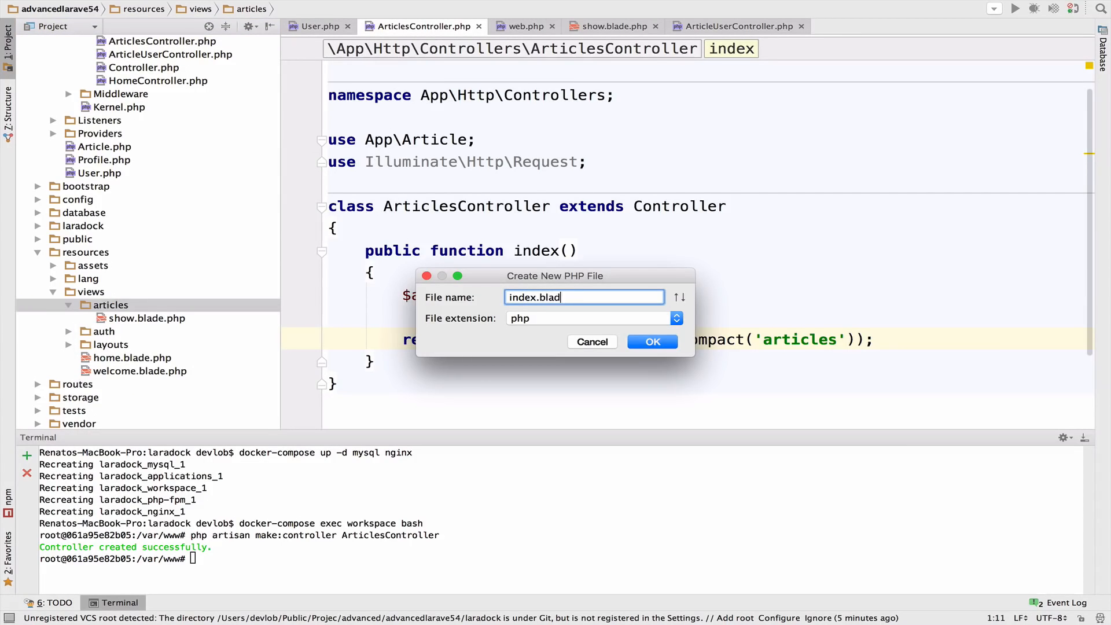
pyautogui.click(652, 341)
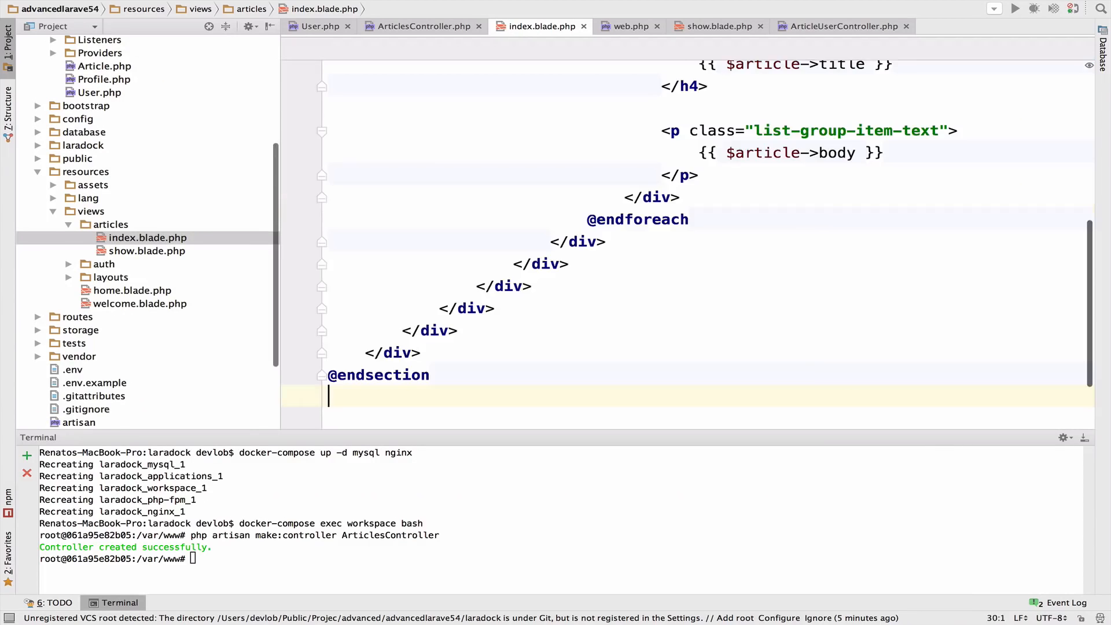
pyautogui.click(147, 251)
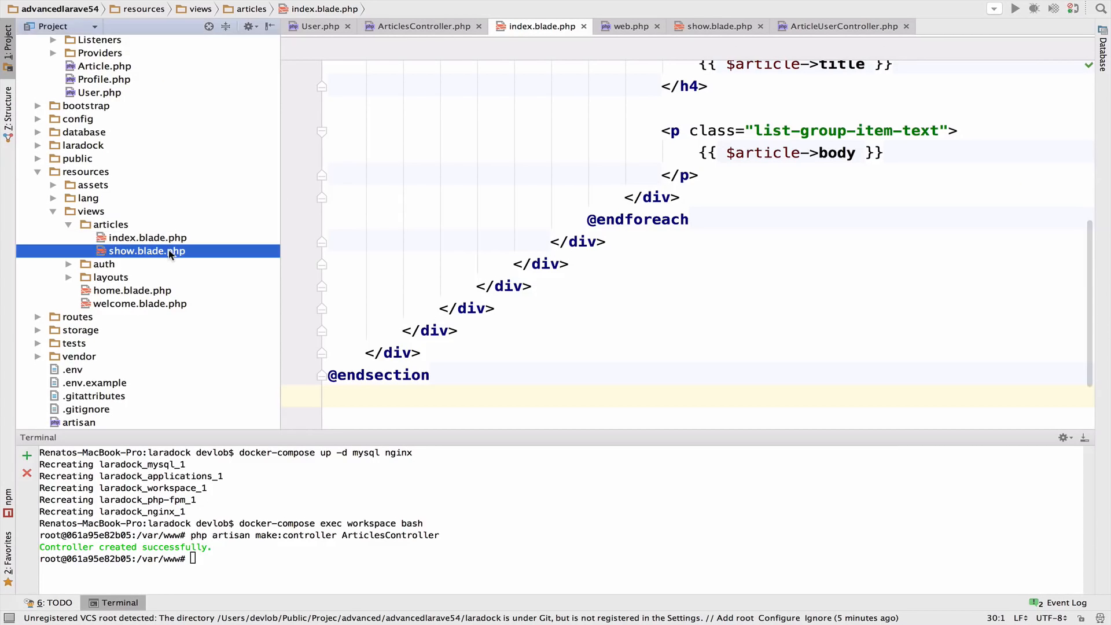
pyautogui.click(146, 251)
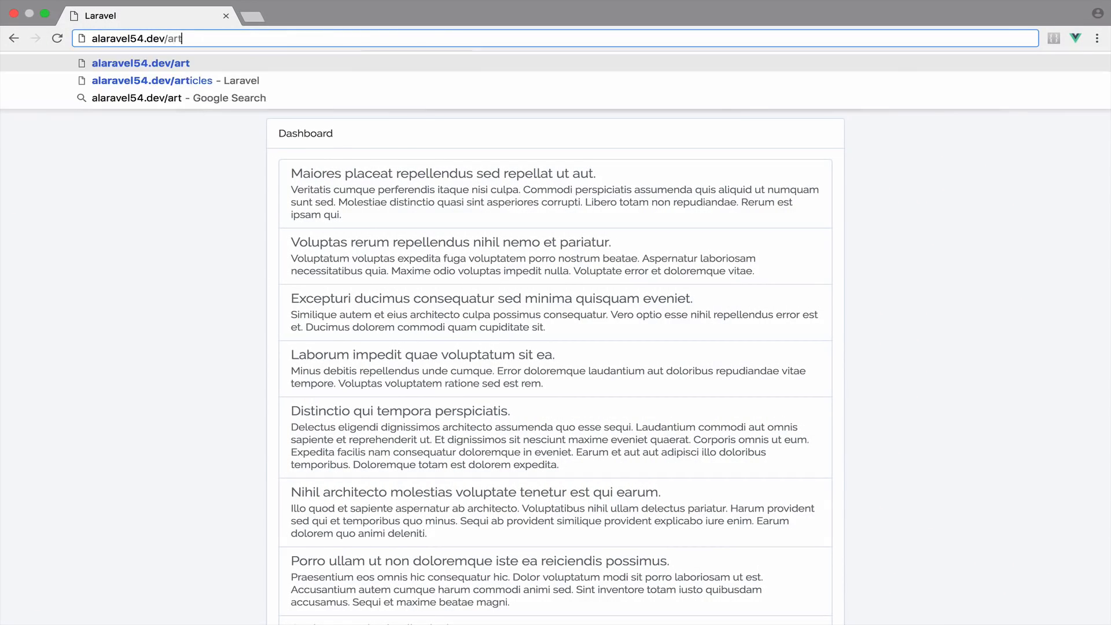
# Load alaravel54.dev/articles to see the article titles and bodies listed
pyautogui.click(152, 80)
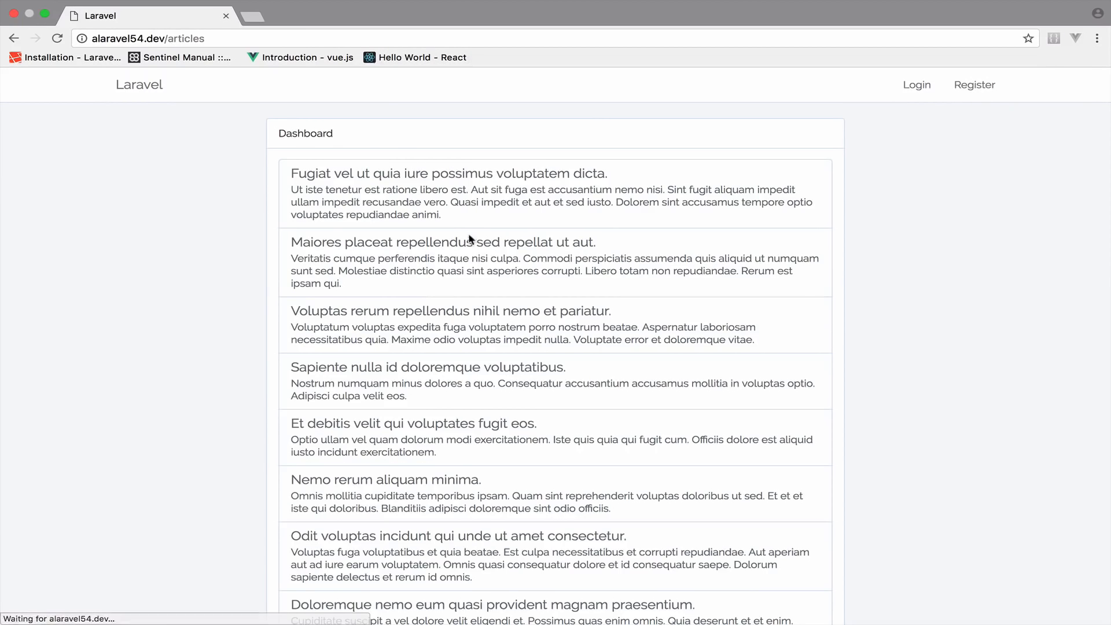
pyautogui.moveTo(427, 292)
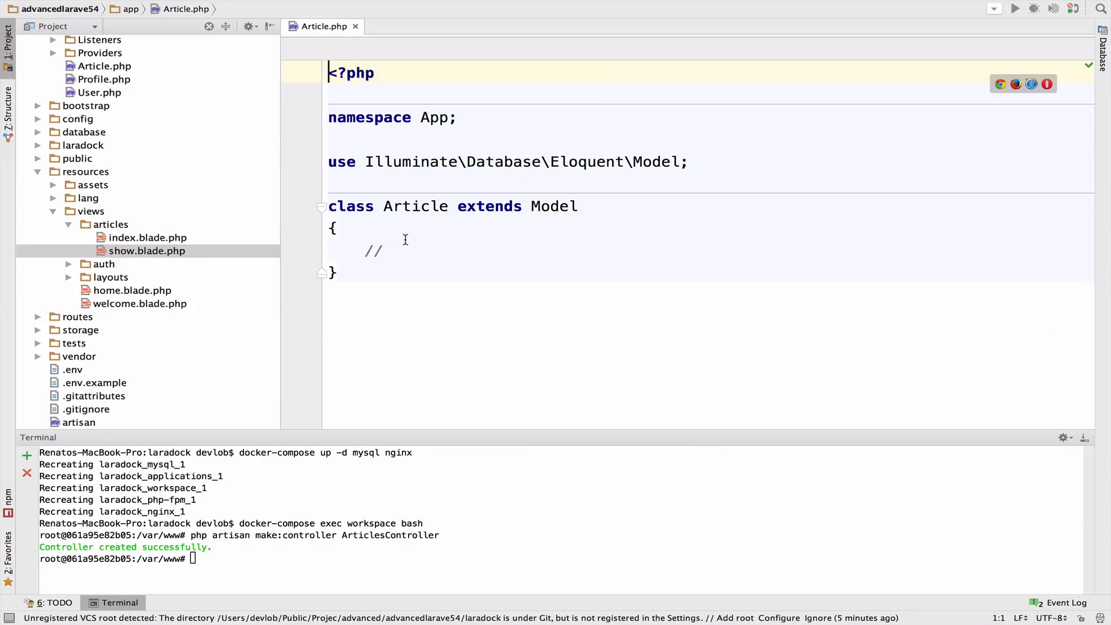
# Add public function user() returning $this->belongsTo(User::class) to the Article model
pyautogui.click(383, 250)
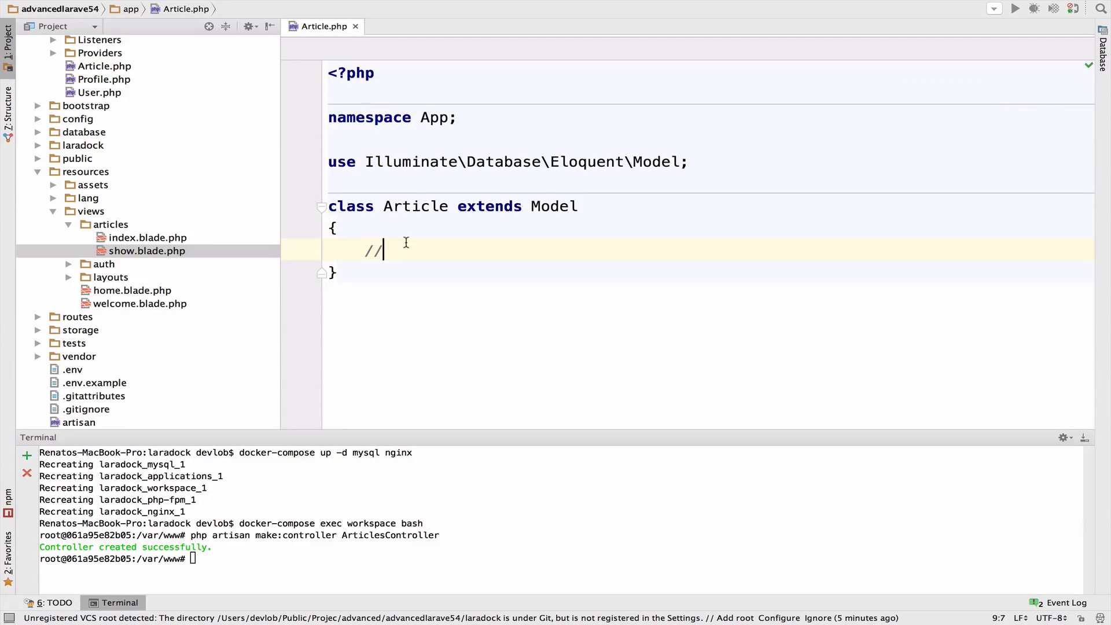
pyautogui.write('public function (')
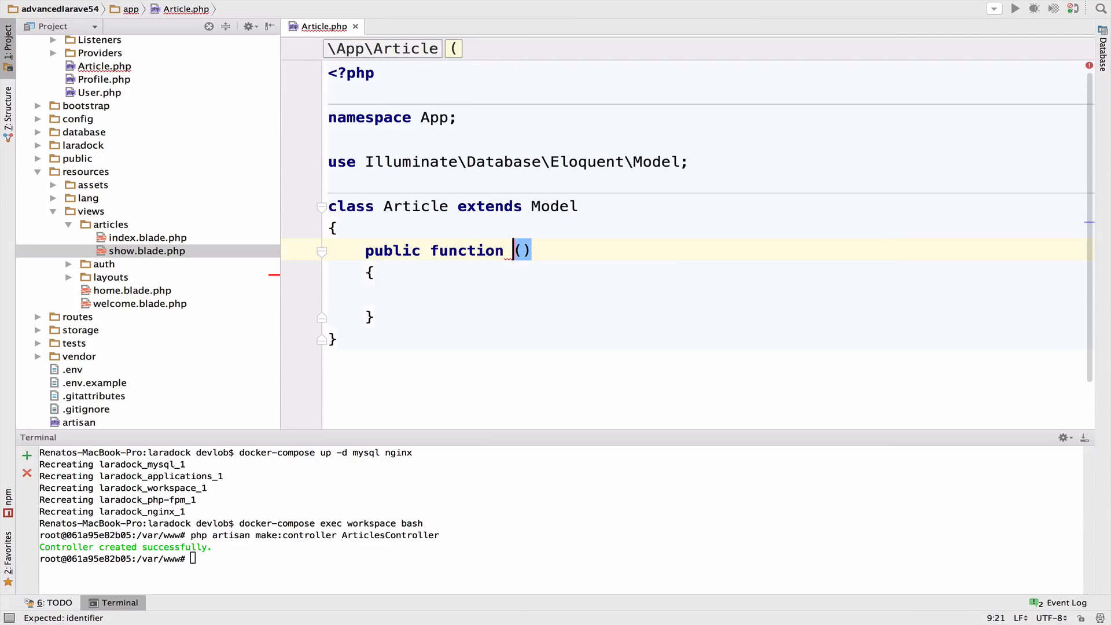
pyautogui.write('user')
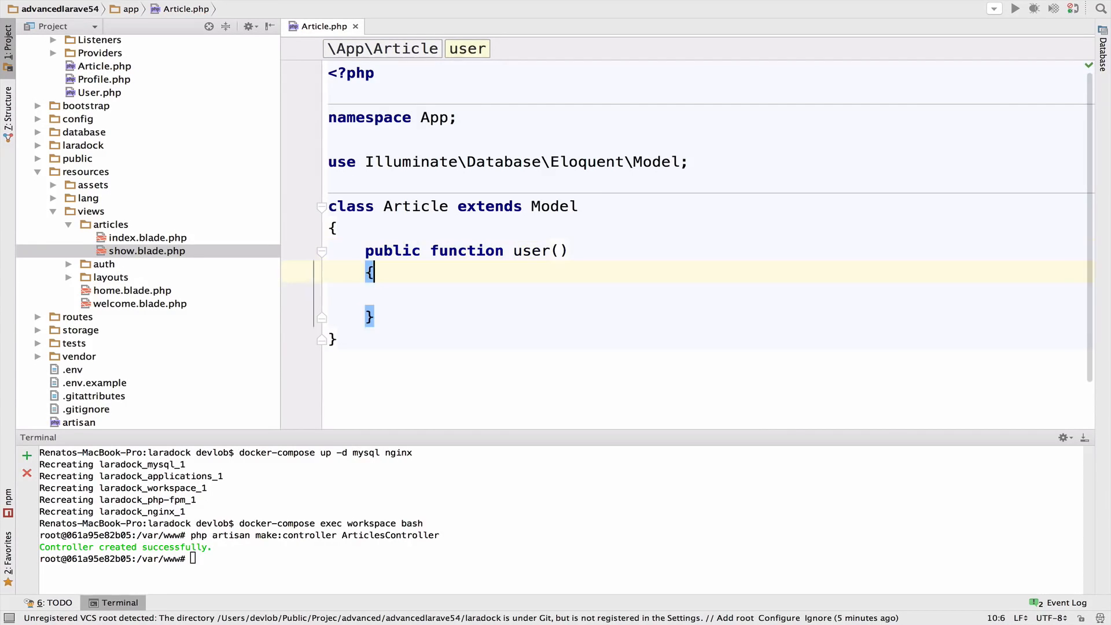
pyautogui.write('return $this->')
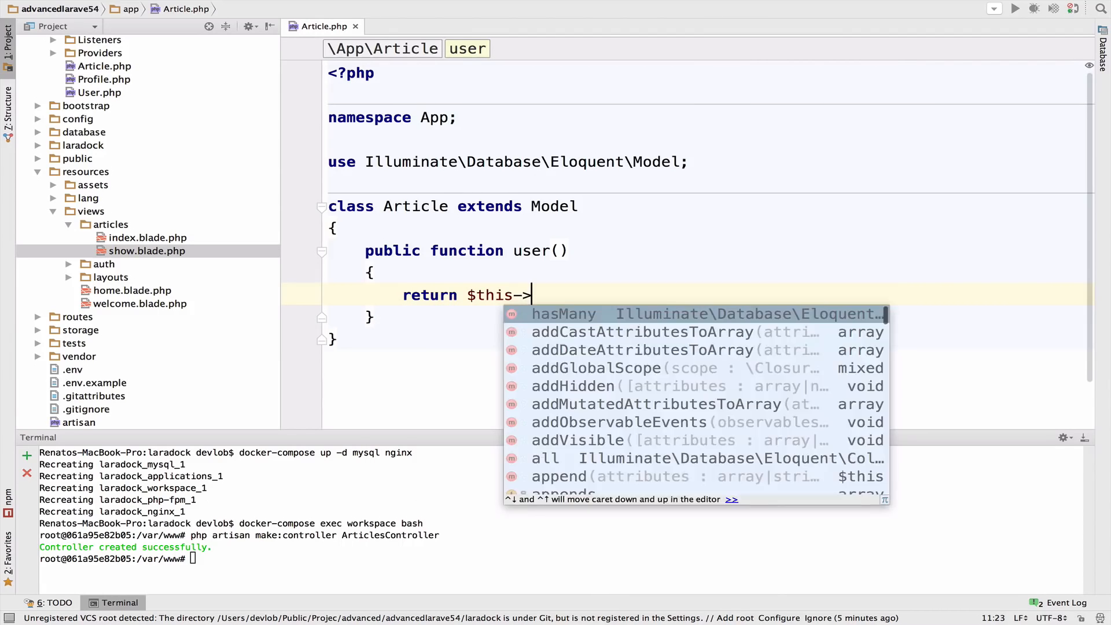
pyautogui.write('belongsTo(Ap')
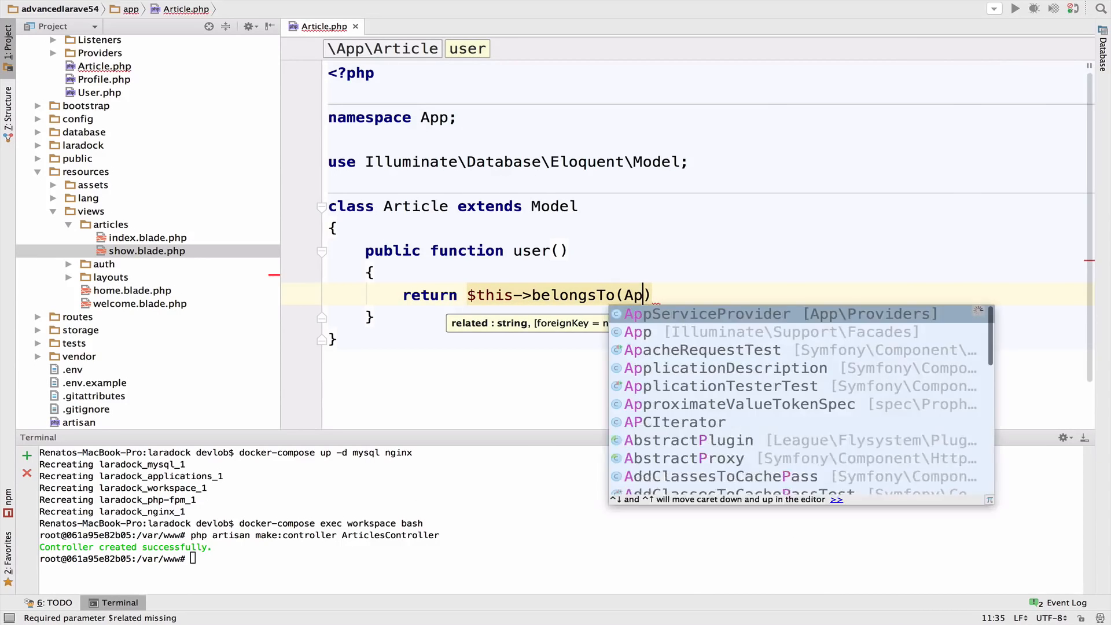
pyautogui.write('User::')
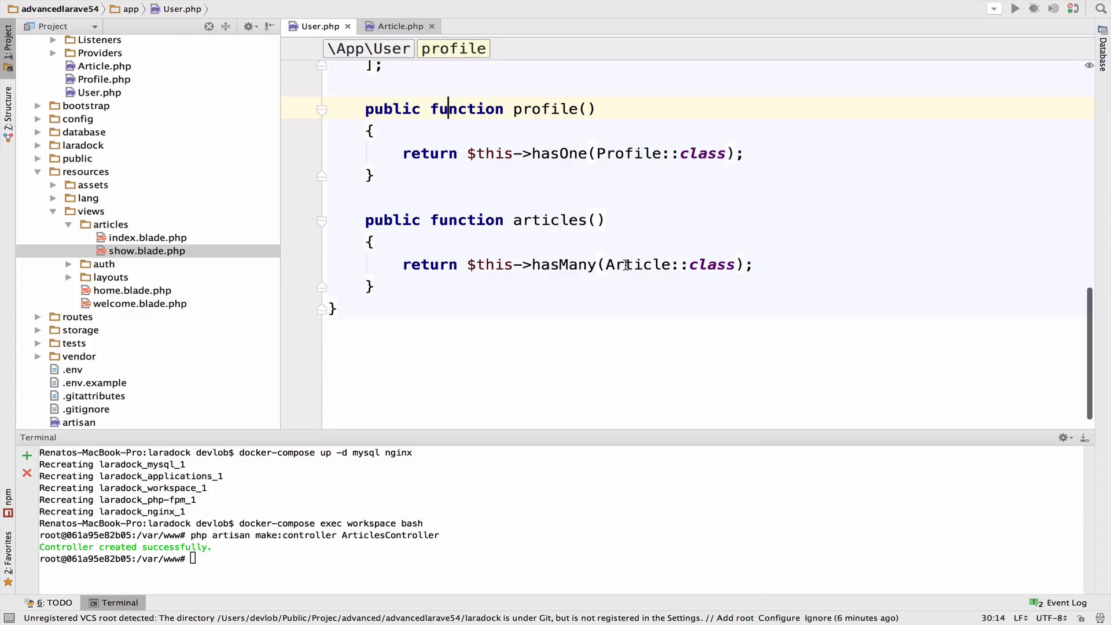
# Review User's hasMany(Article::class) relation and Article's user() method, then bring up index.blade.php
pyautogui.doubleClick(563, 264)
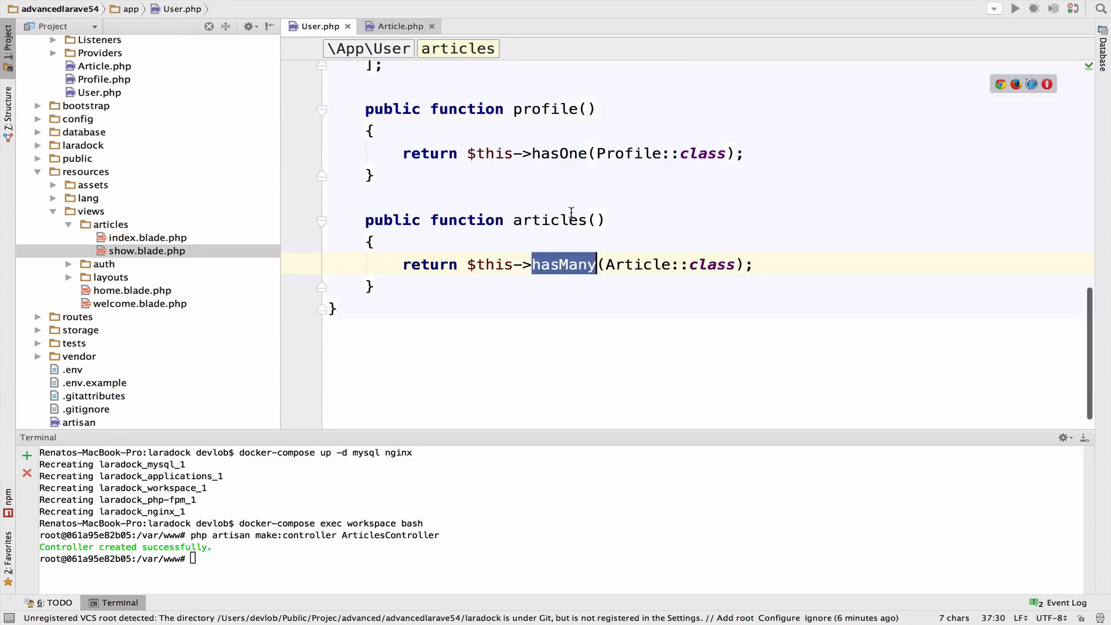
pyautogui.click(399, 27)
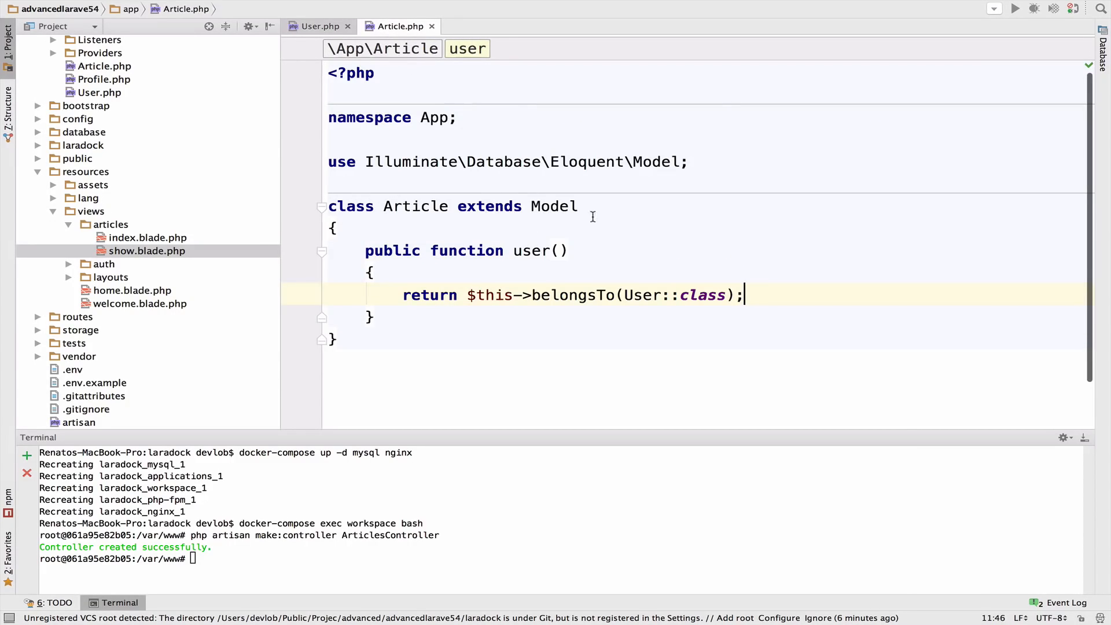
pyautogui.doubleClick(415, 206)
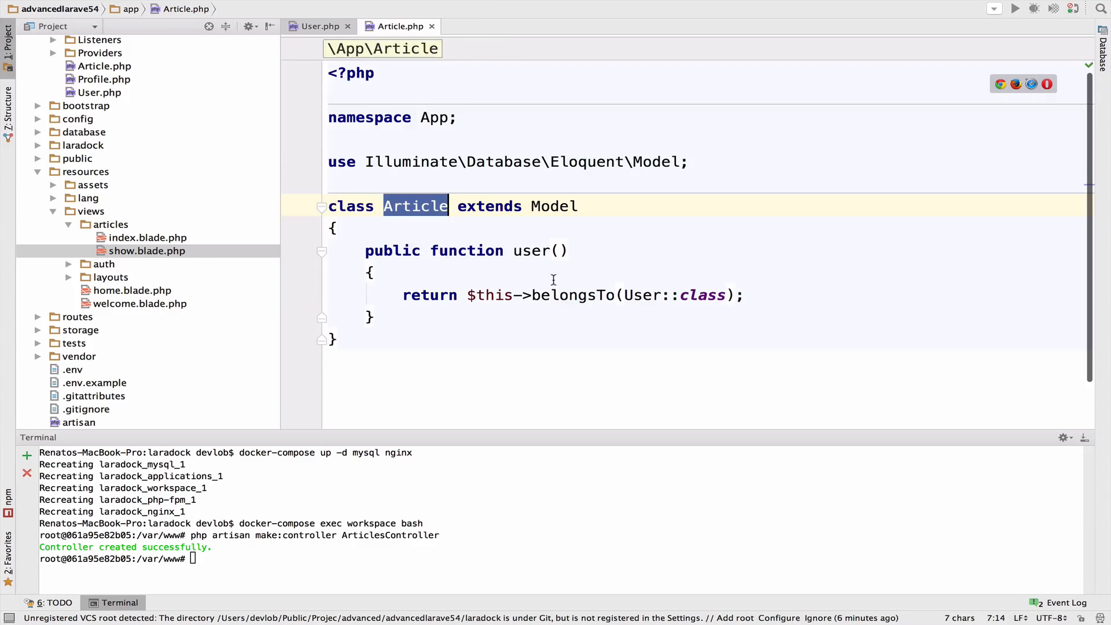
pyautogui.doubleClick(530, 250)
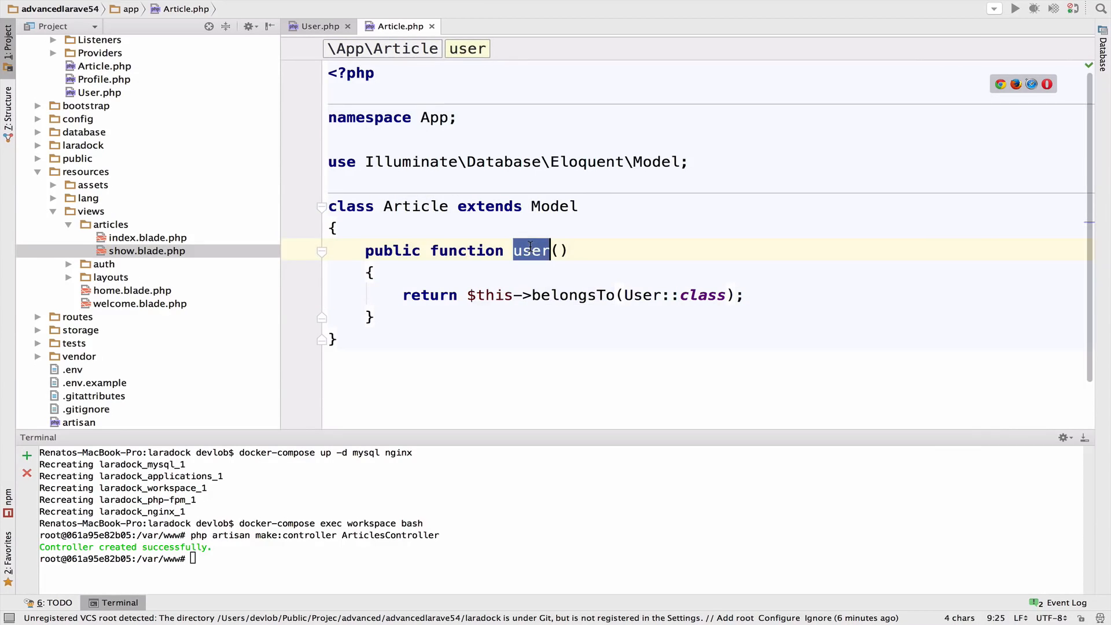
pyautogui.click(574, 295)
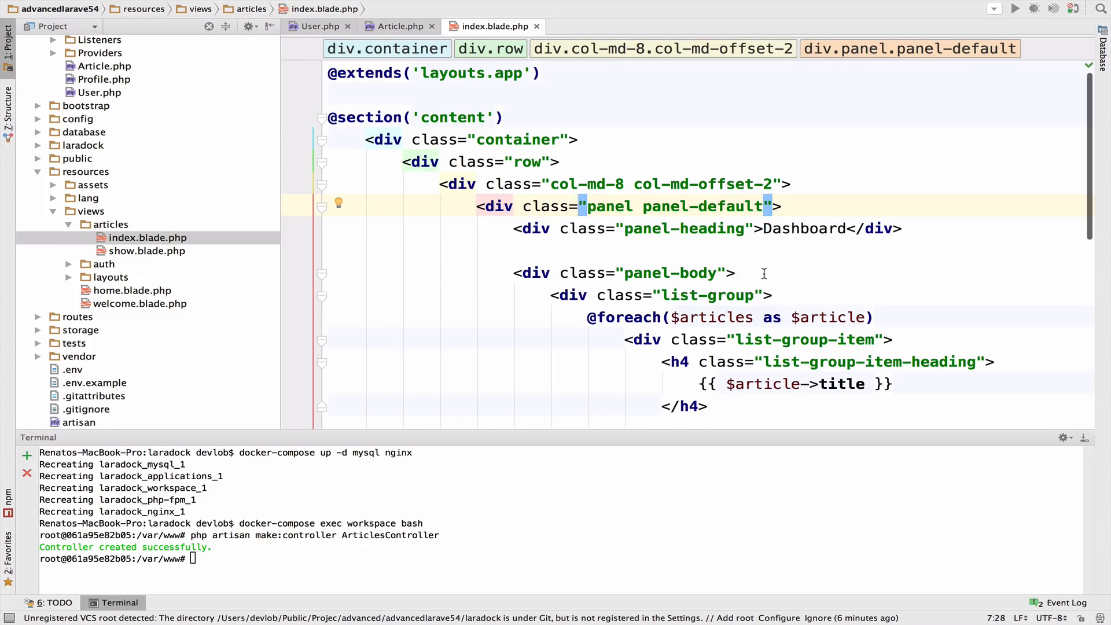
# Rename Article's relationship method to owner(), dismissing the touchOwners suggestion
pyautogui.scroll(-3)
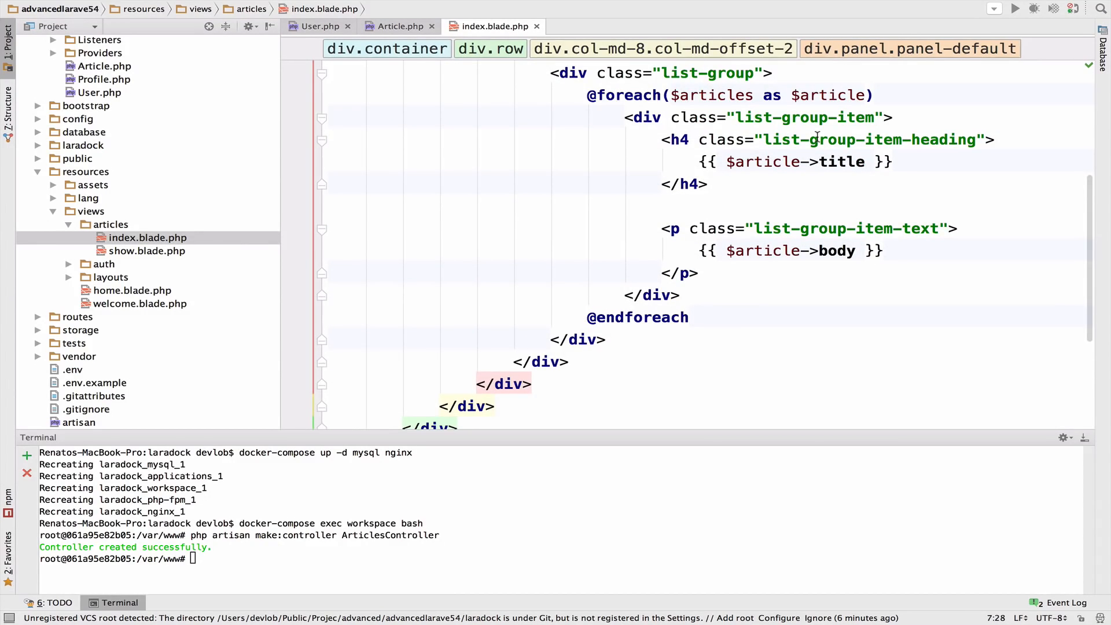
pyautogui.moveTo(472, 91)
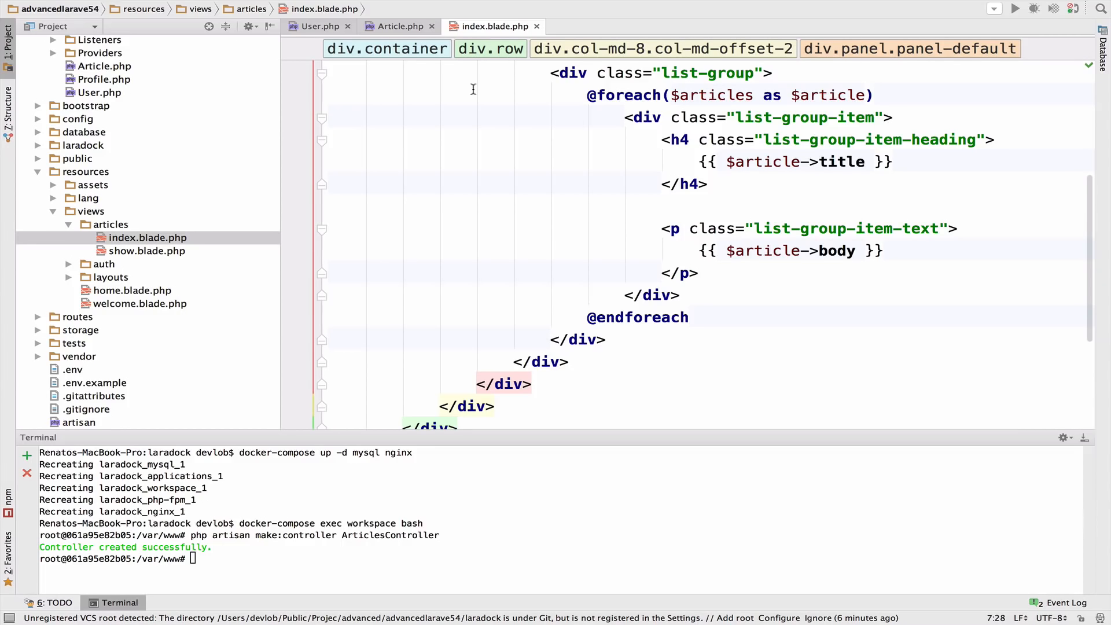
pyautogui.click(398, 27)
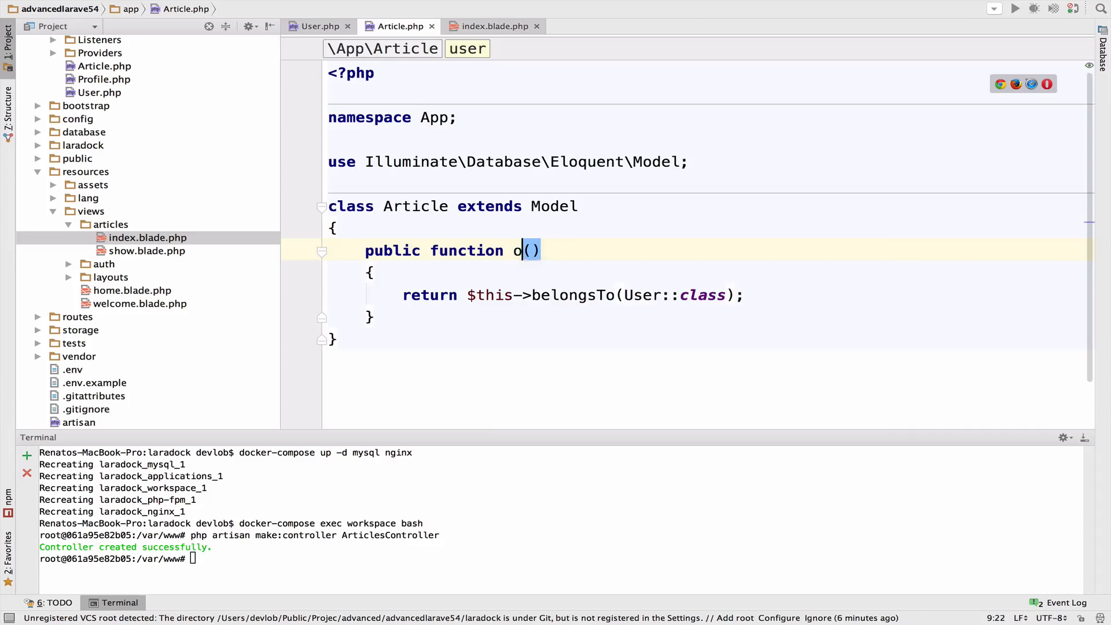
pyautogui.write('wner')
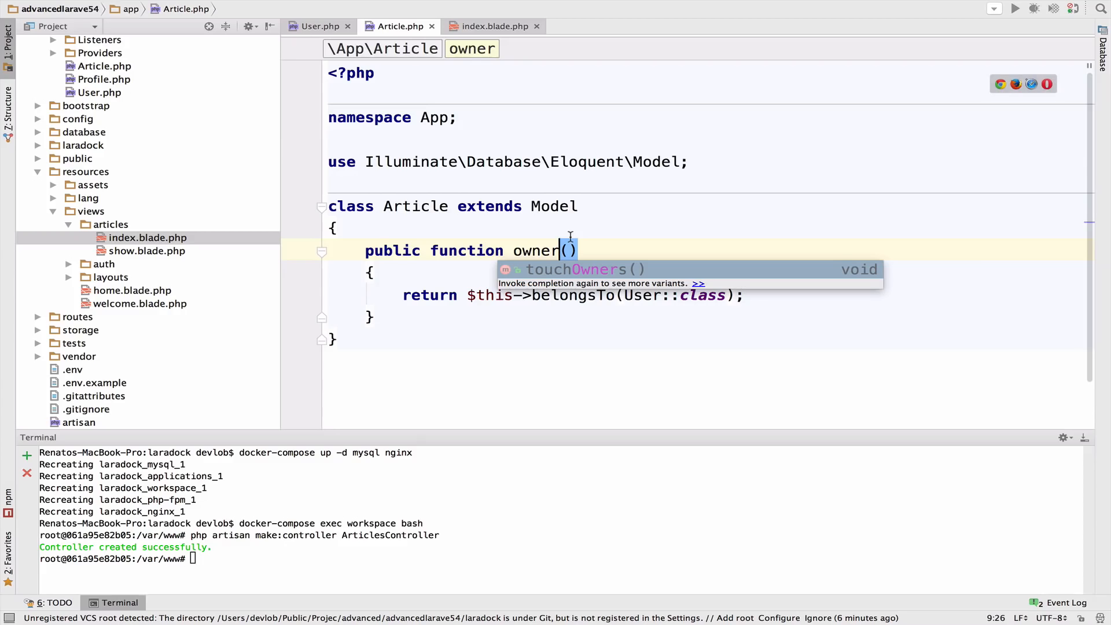
pyautogui.press('Escape')
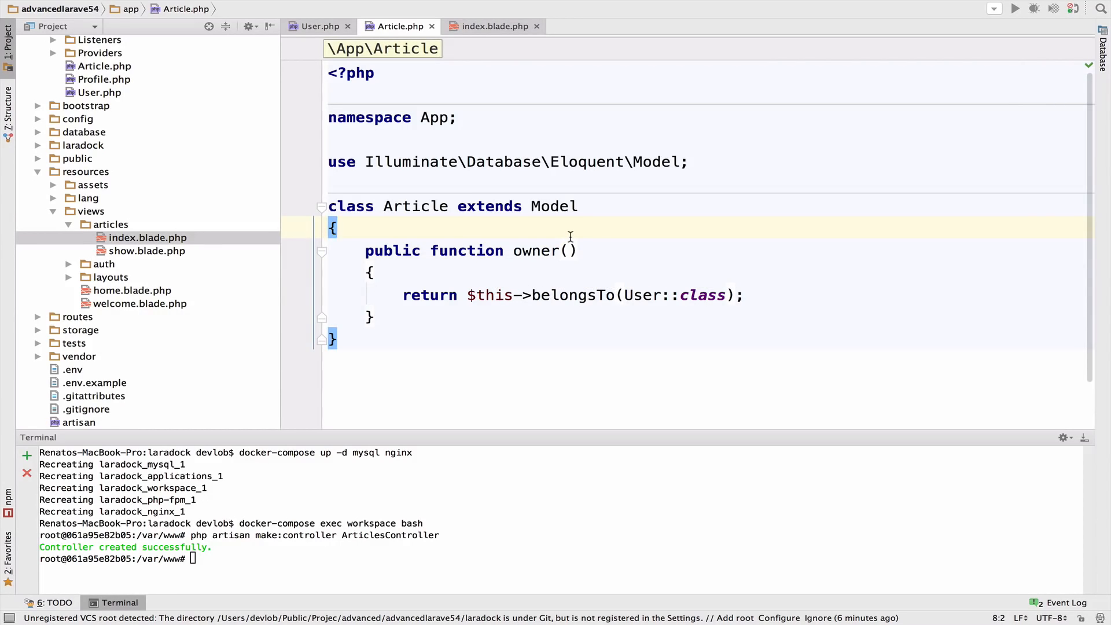
pyautogui.click(493, 26)
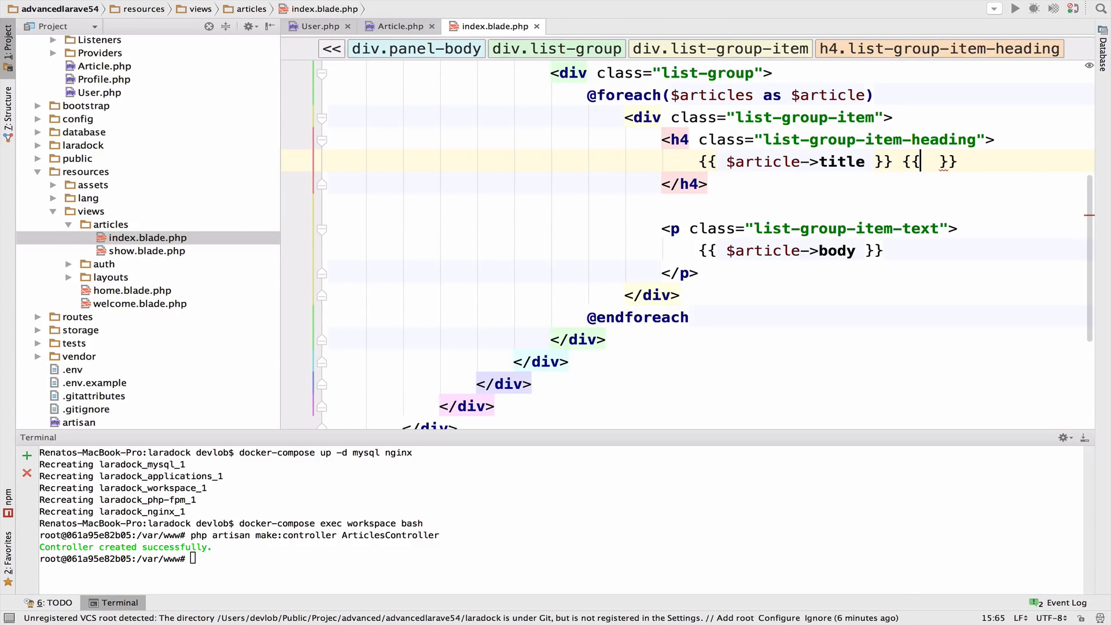
# Output ({{ $article->owner }}) after each article title in index.blade.php
pyautogui.write('$arti')
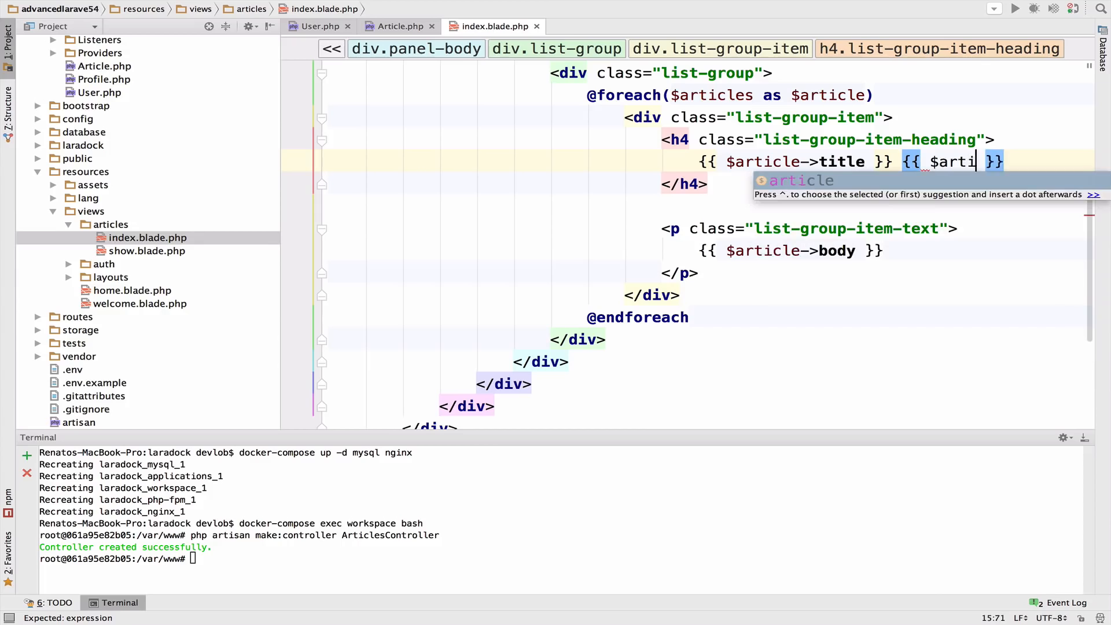
pyautogui.write('cle->o')
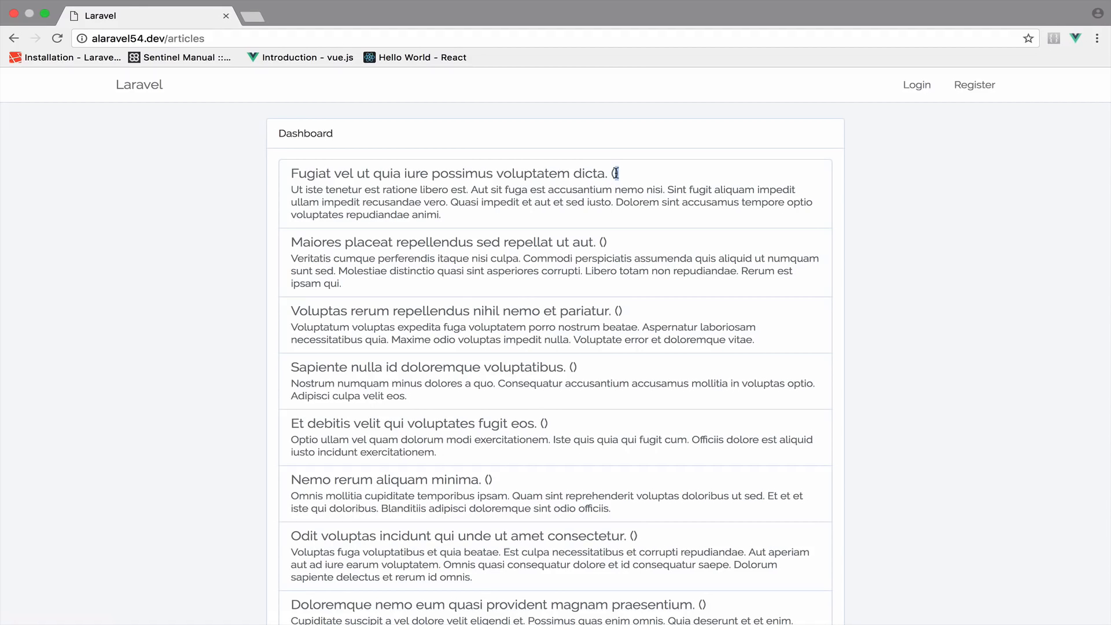
pyautogui.moveTo(486, 162)
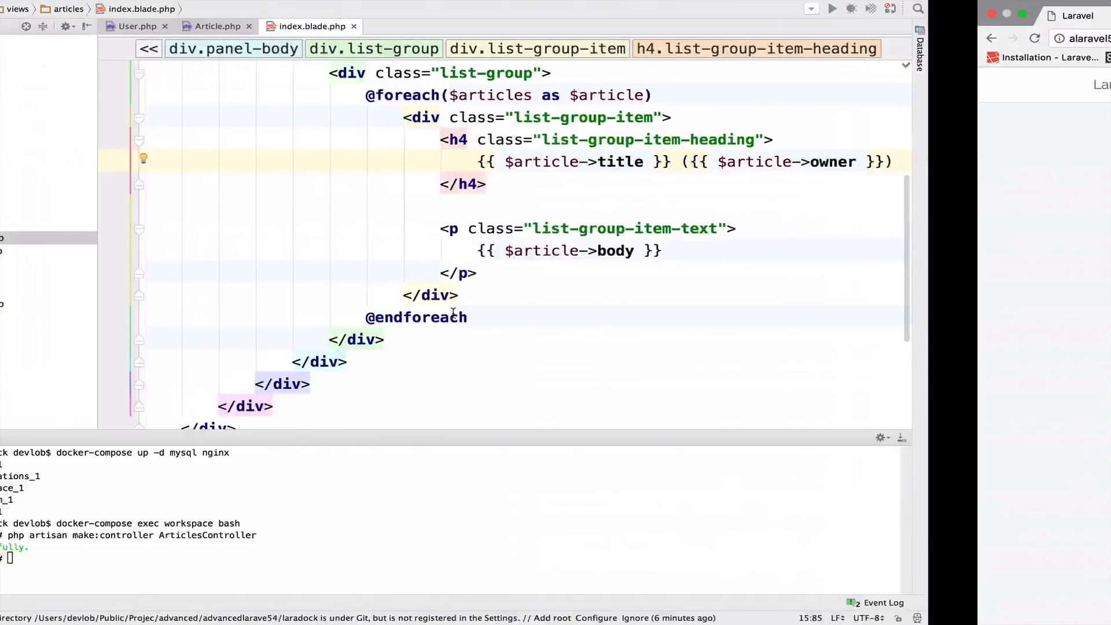
# Return to Article.php, briefly tweak the method name, and leave owner() unchanged
pyautogui.click(399, 26)
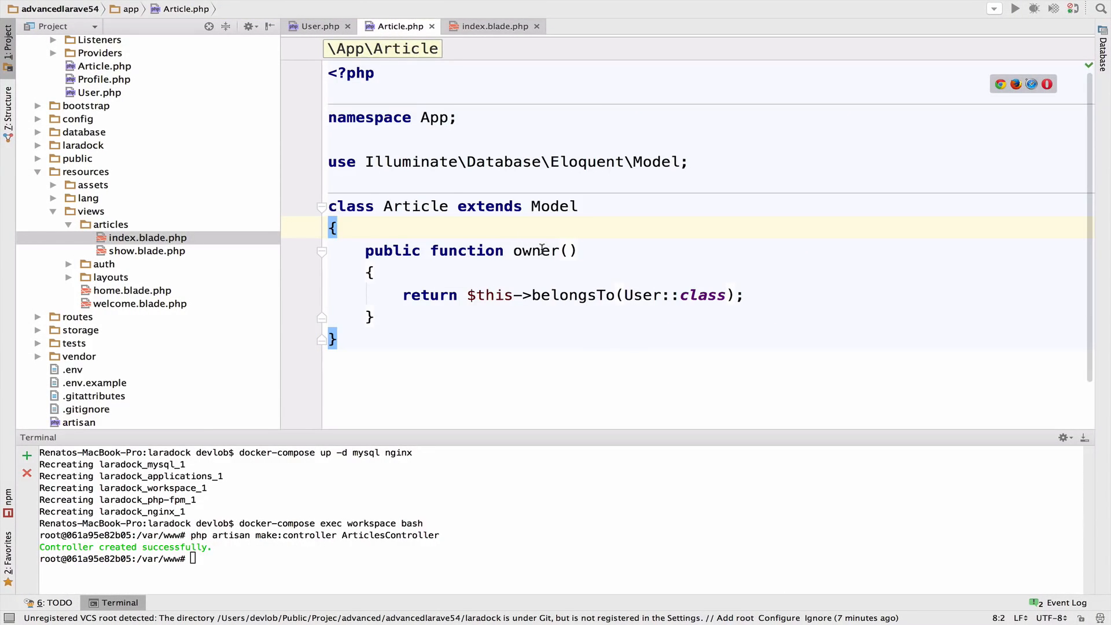
pyautogui.write('u')
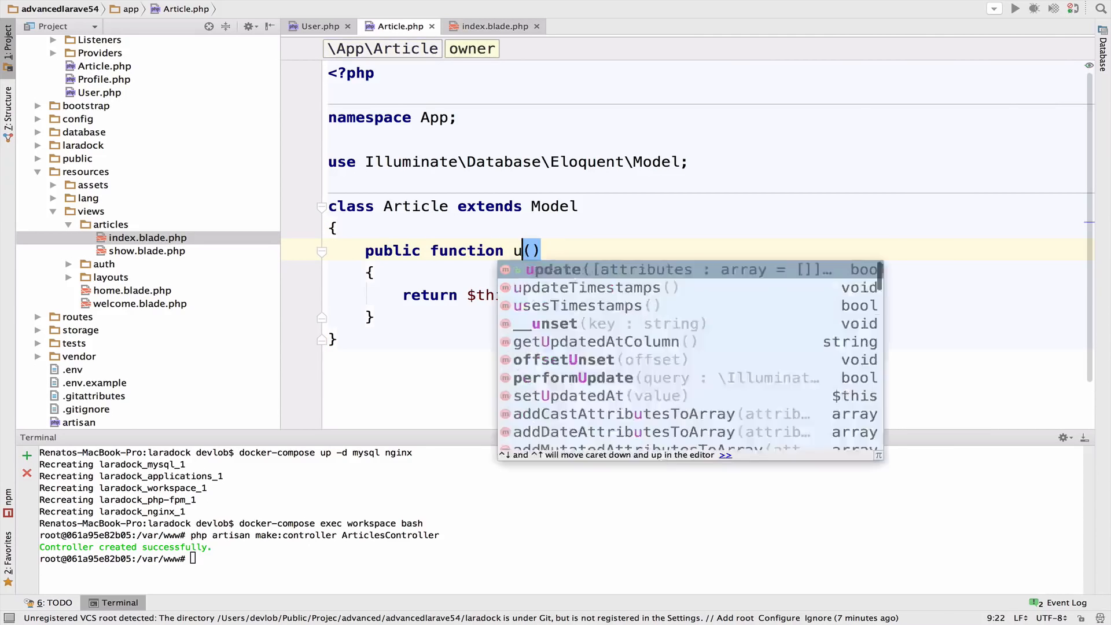
pyautogui.click(494, 26)
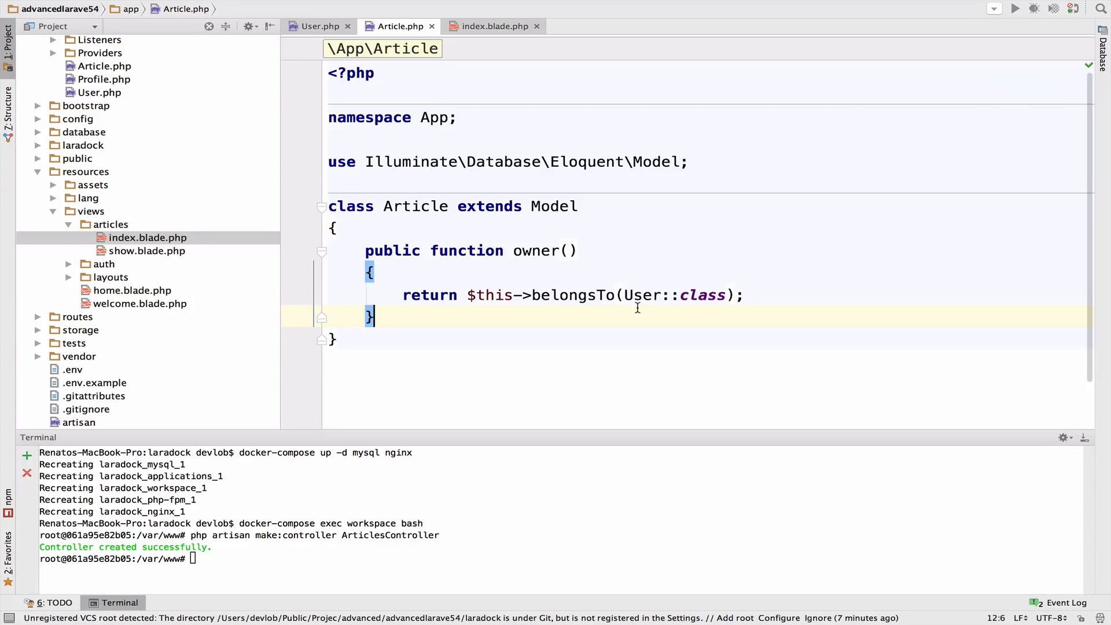
pyautogui.moveTo(717, 288)
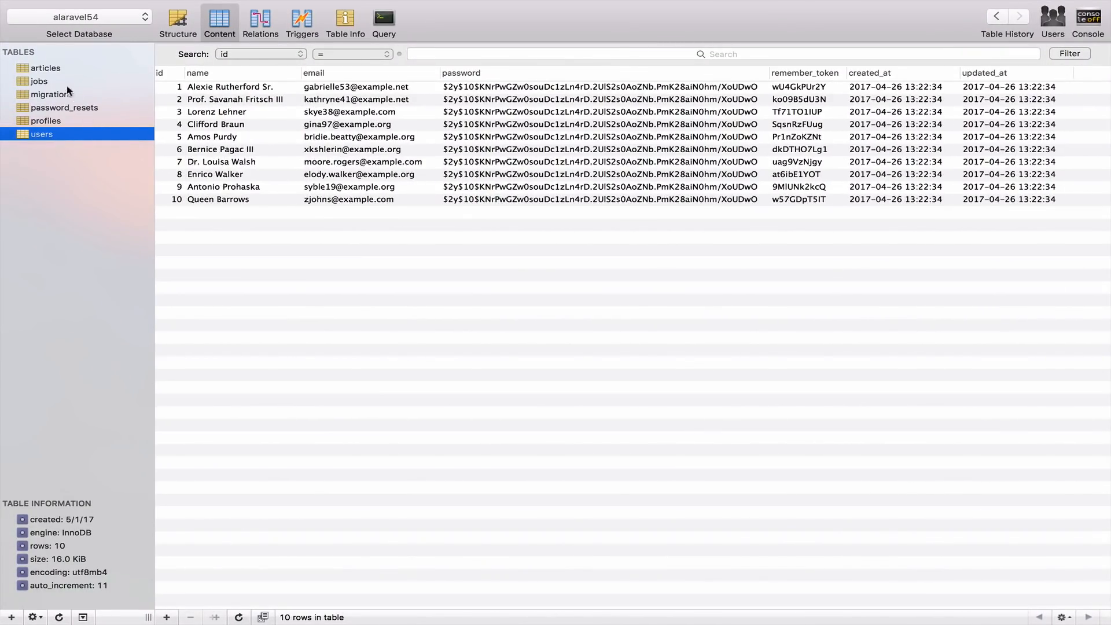
# View the users table's Content in Sequel Pro, listing the ten seeded users
pyautogui.click(46, 67)
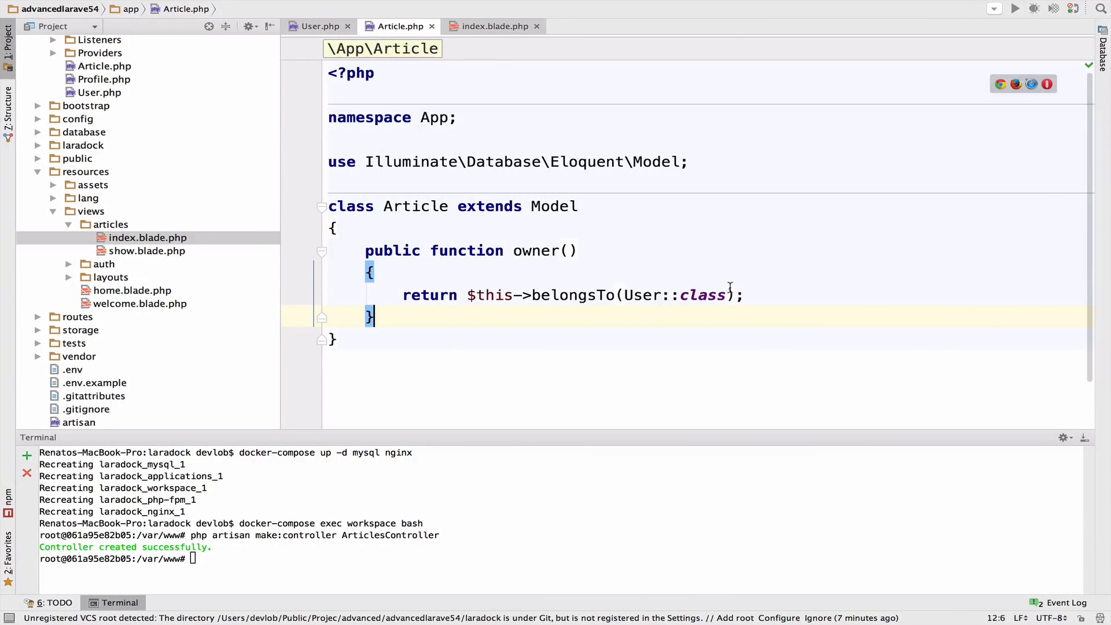
# Pass 'user_id' as the foreign key in belongsTo(User::class) and keep the method named owner()
pyautogui.write(", 'user_id")
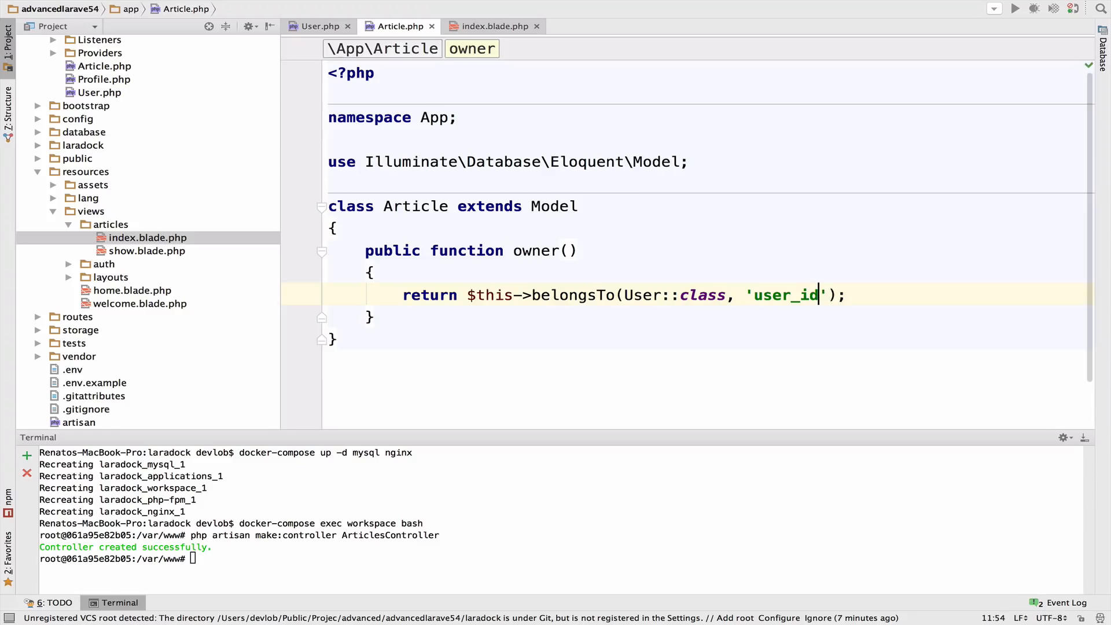
pyautogui.moveTo(632, 256)
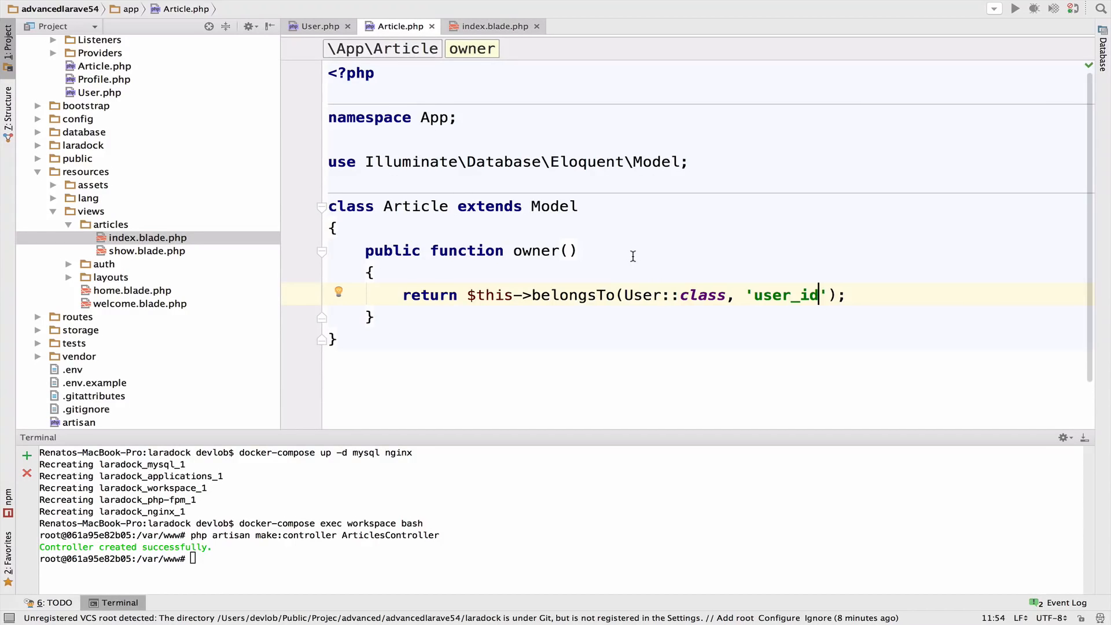
pyautogui.moveTo(639, 279)
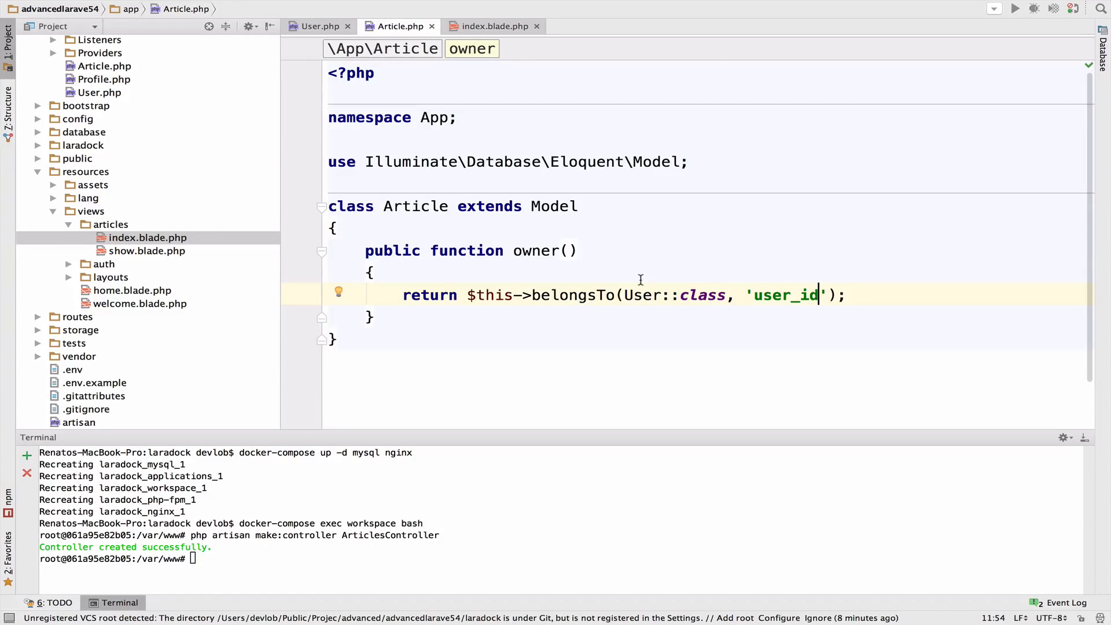
pyautogui.write('us')
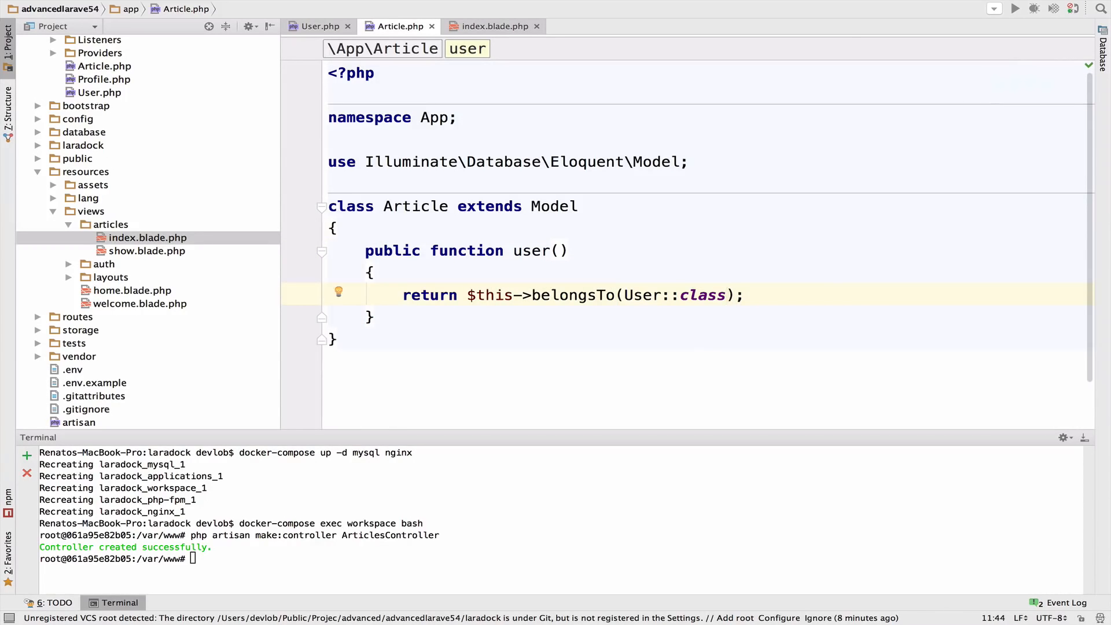
pyautogui.write(", 'user_id'")
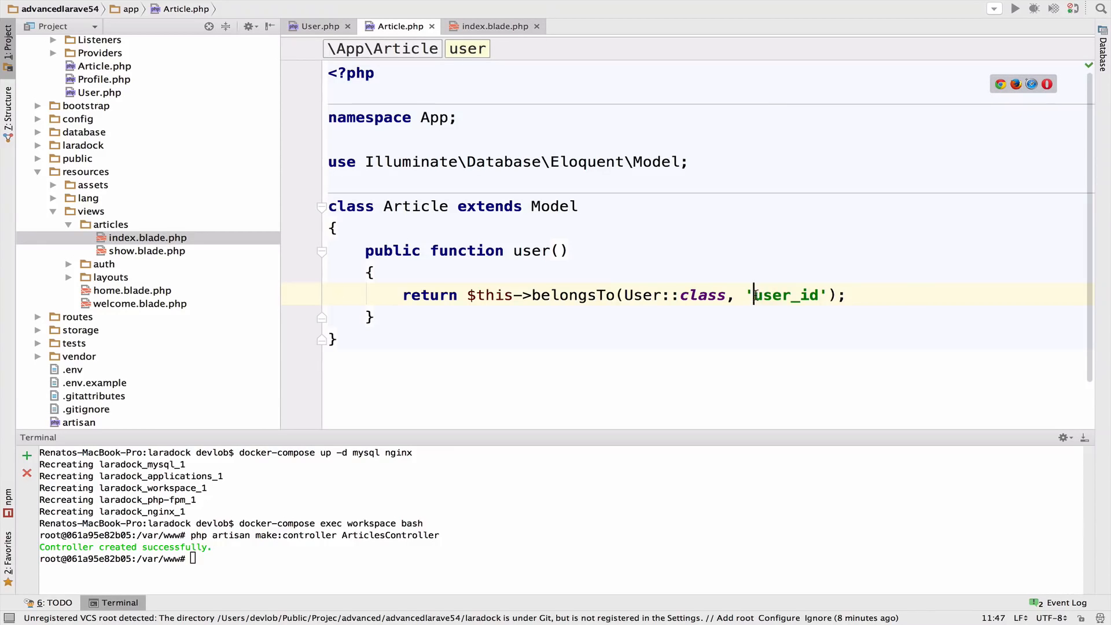
pyautogui.doubleClick(771, 295)
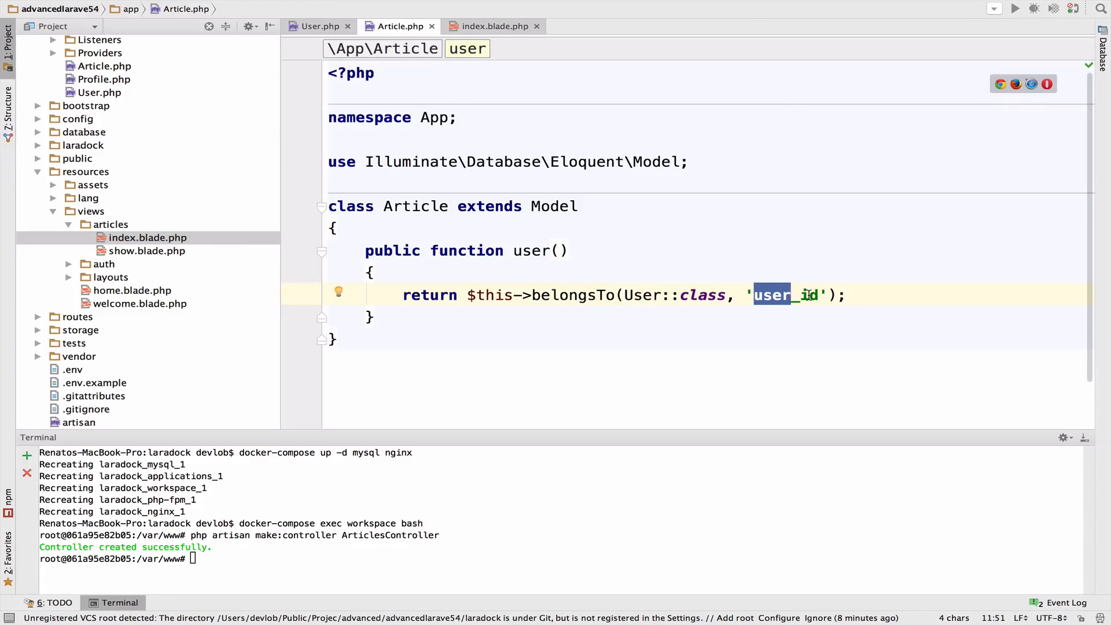
pyautogui.write('owner')
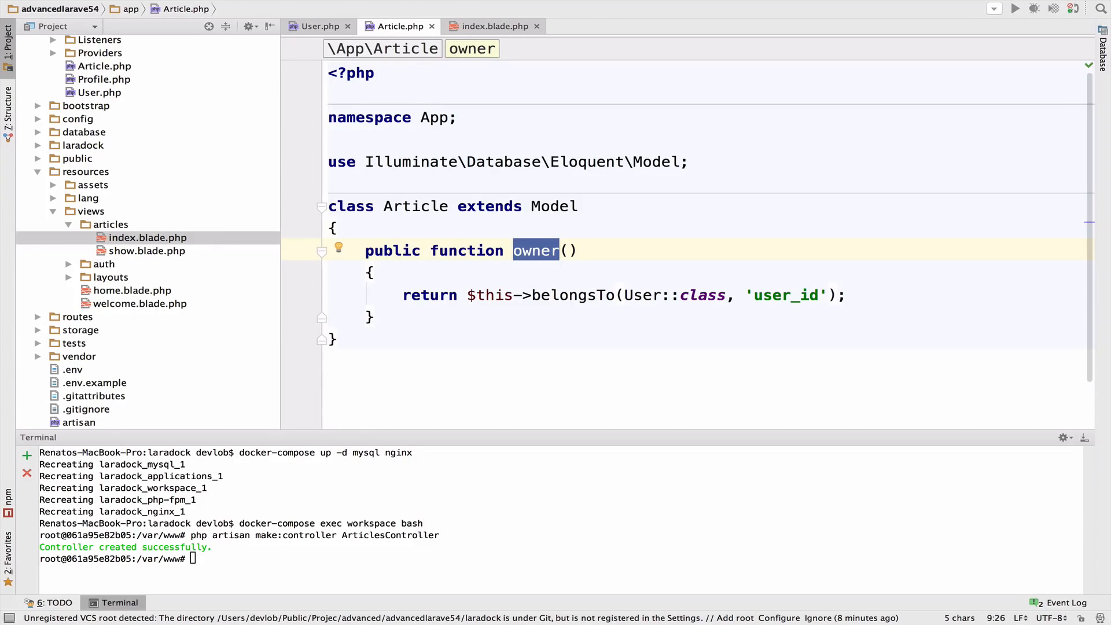
pyautogui.moveTo(833, 305)
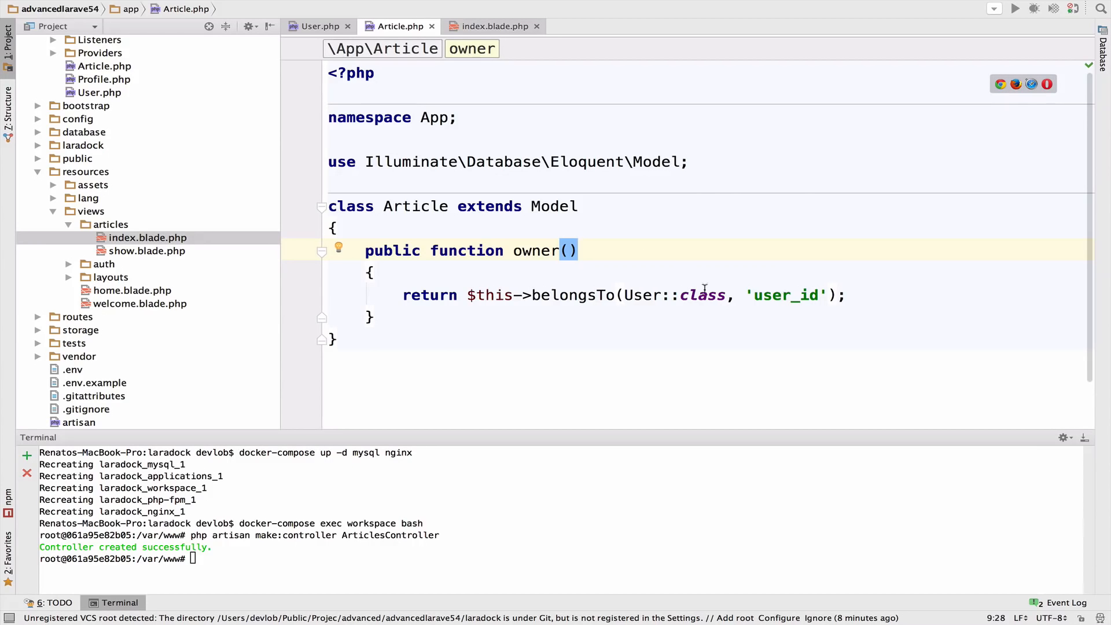
pyautogui.click(491, 27)
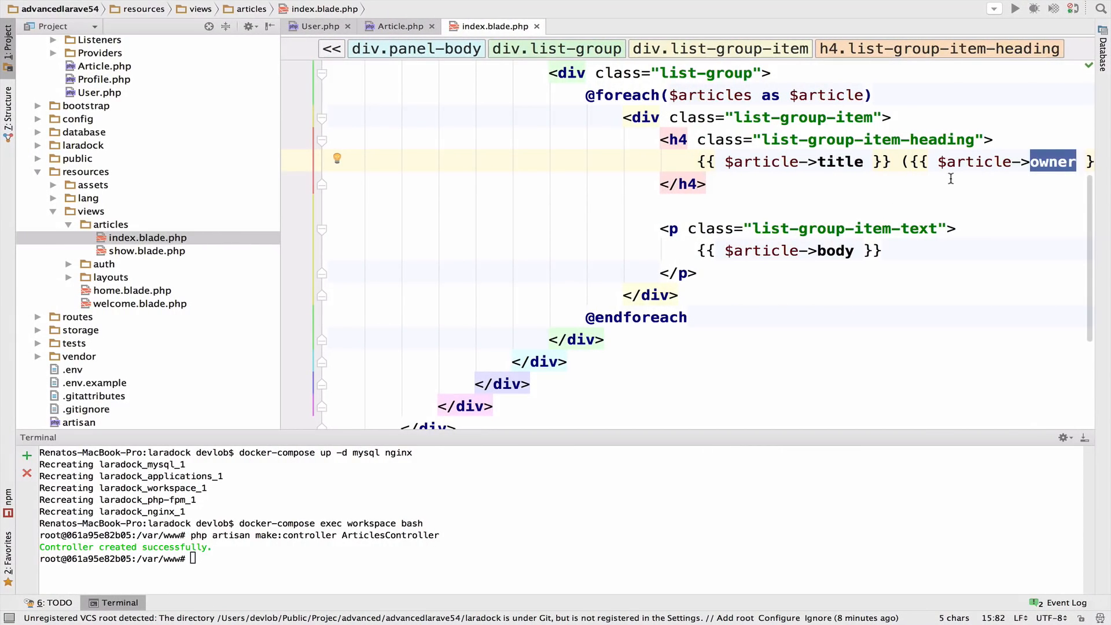
# Echo {{ $article->owner->name }} after each title in index.blade.php
pyautogui.write('->n')
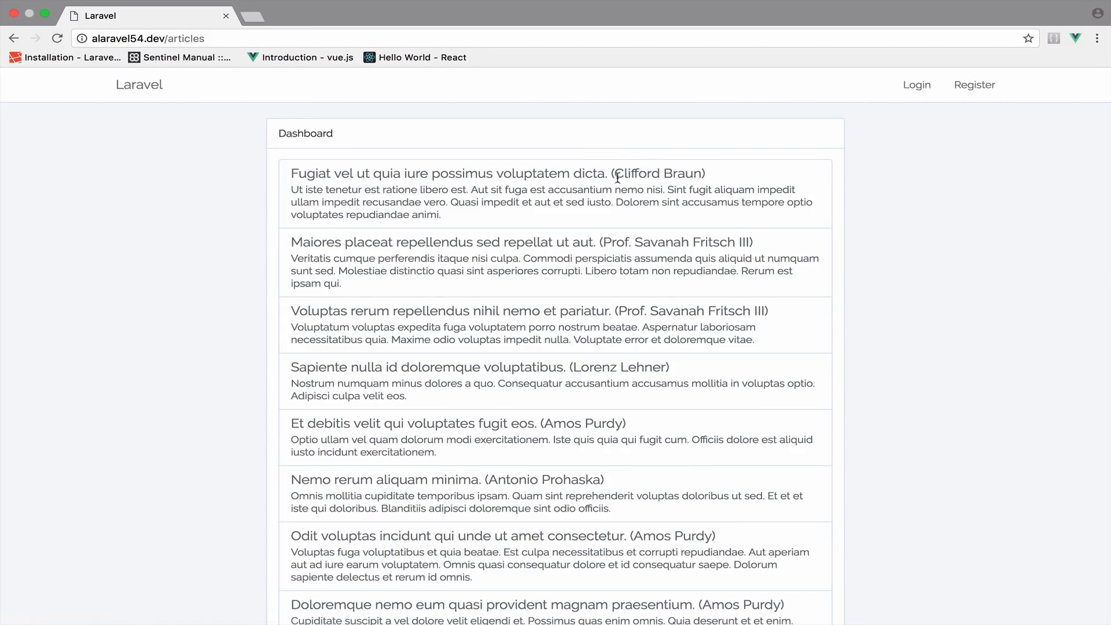
pyautogui.doubleClick(658, 174)
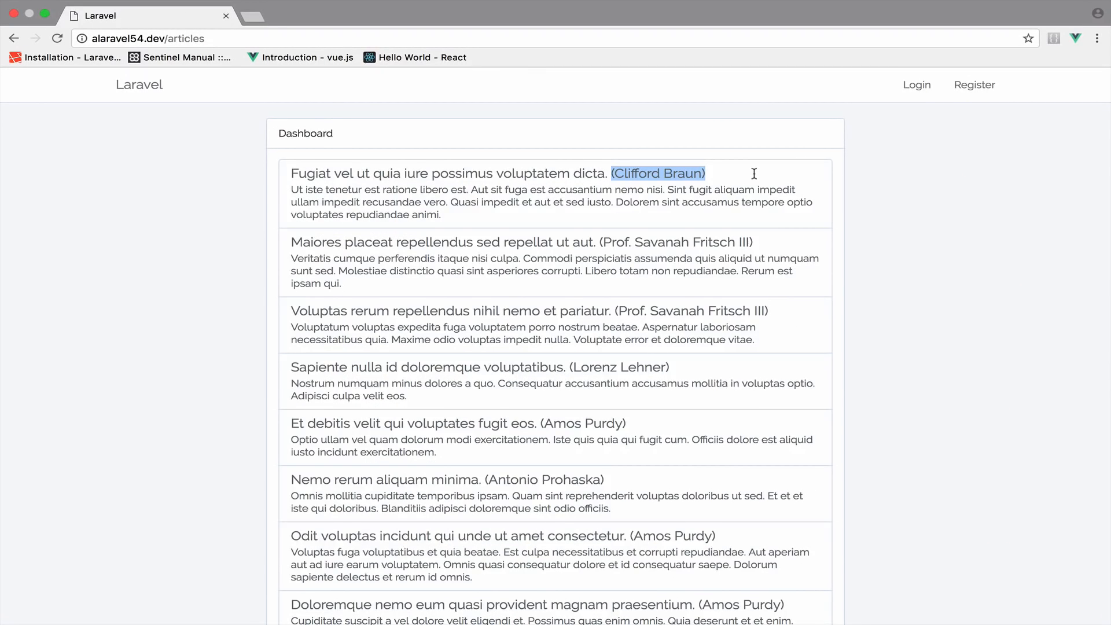
pyautogui.moveTo(574, 302)
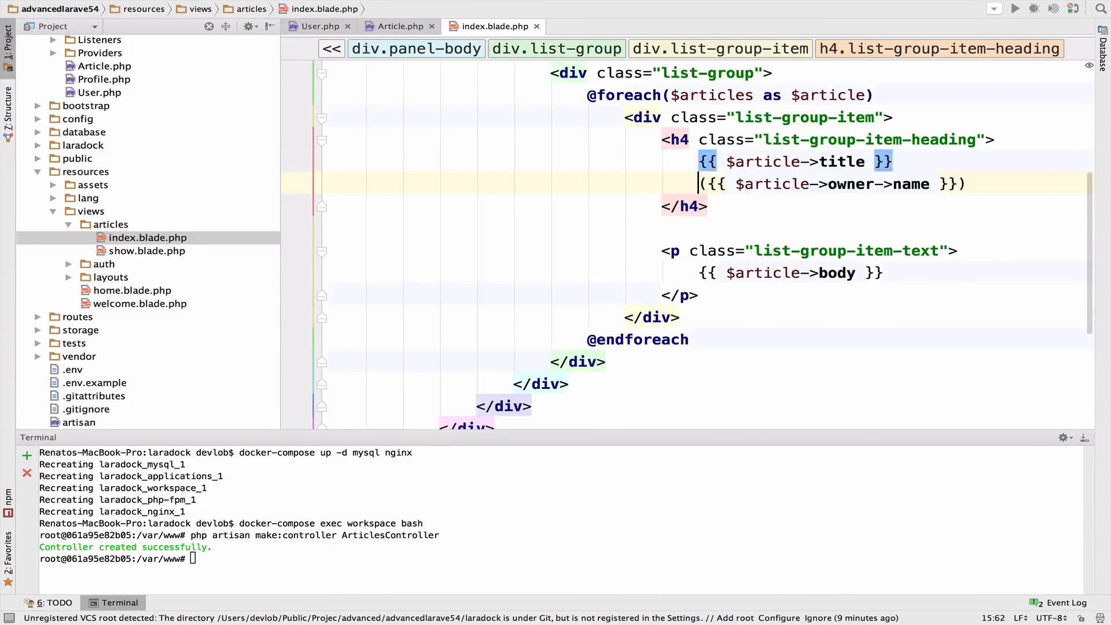
# Wrap the title in <p> and the owner name in <p style="color:red">
pyautogui.press('Return')
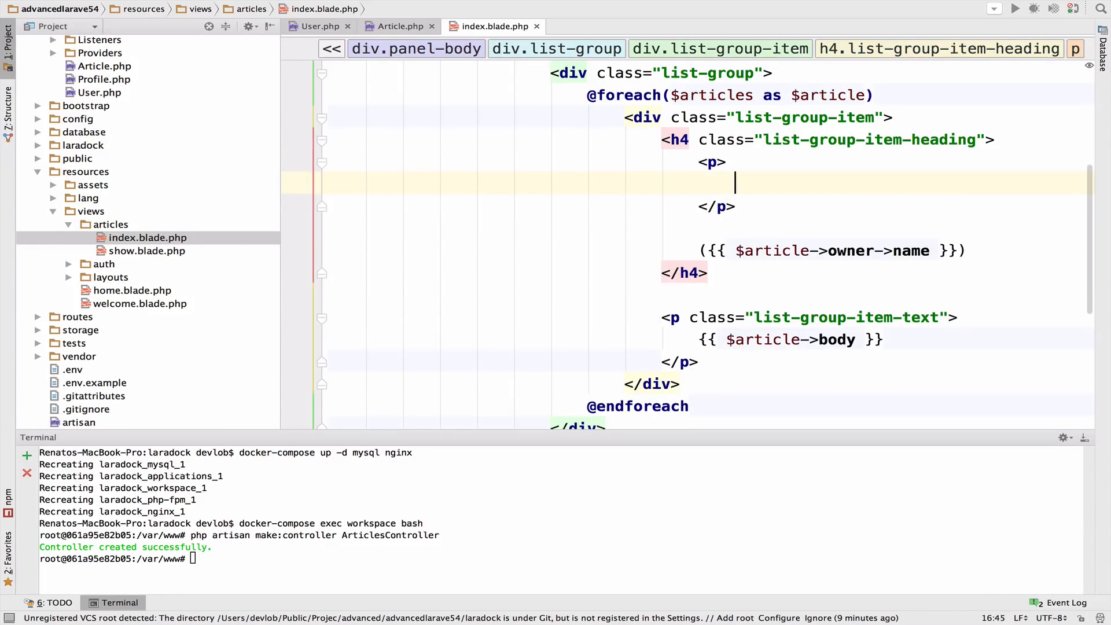
pyautogui.write('{{ $article->title }}')
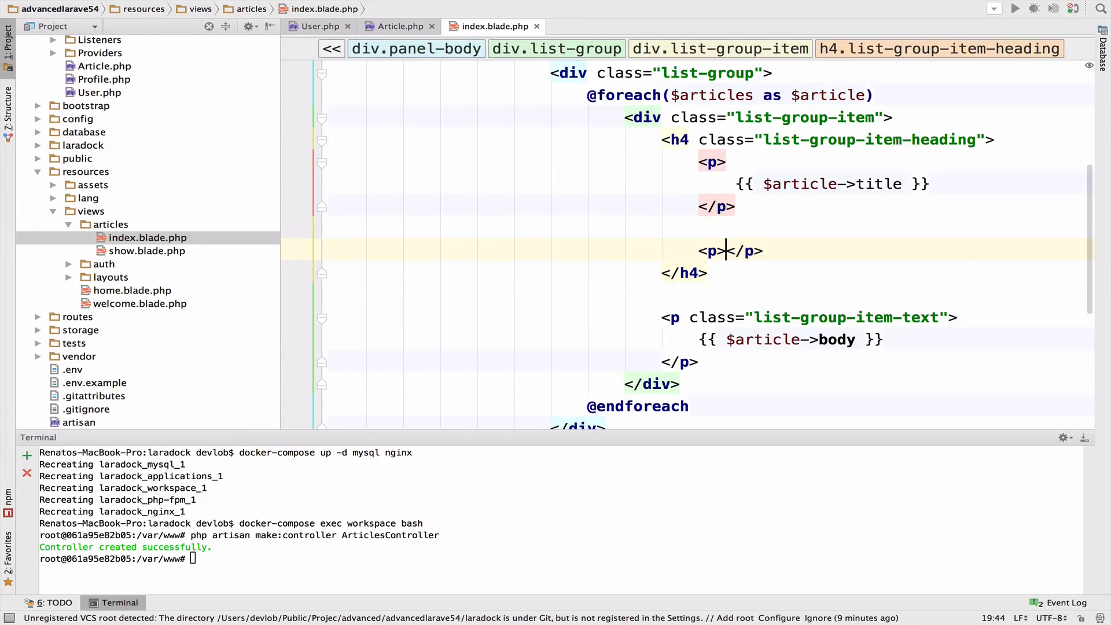
pyautogui.write('style="color:">')
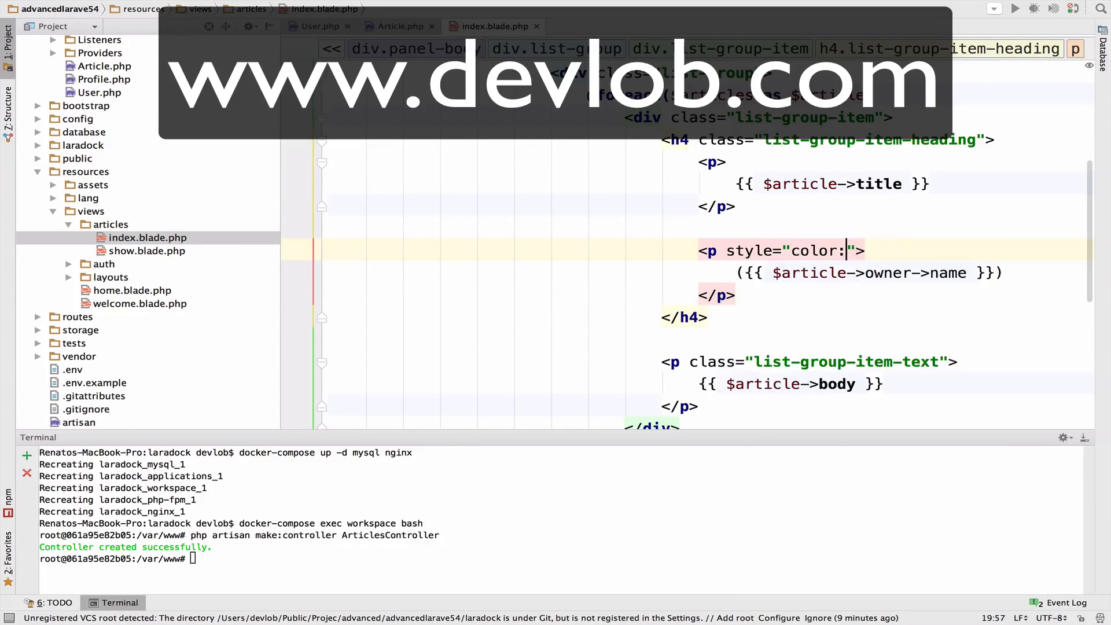
pyautogui.write('red')
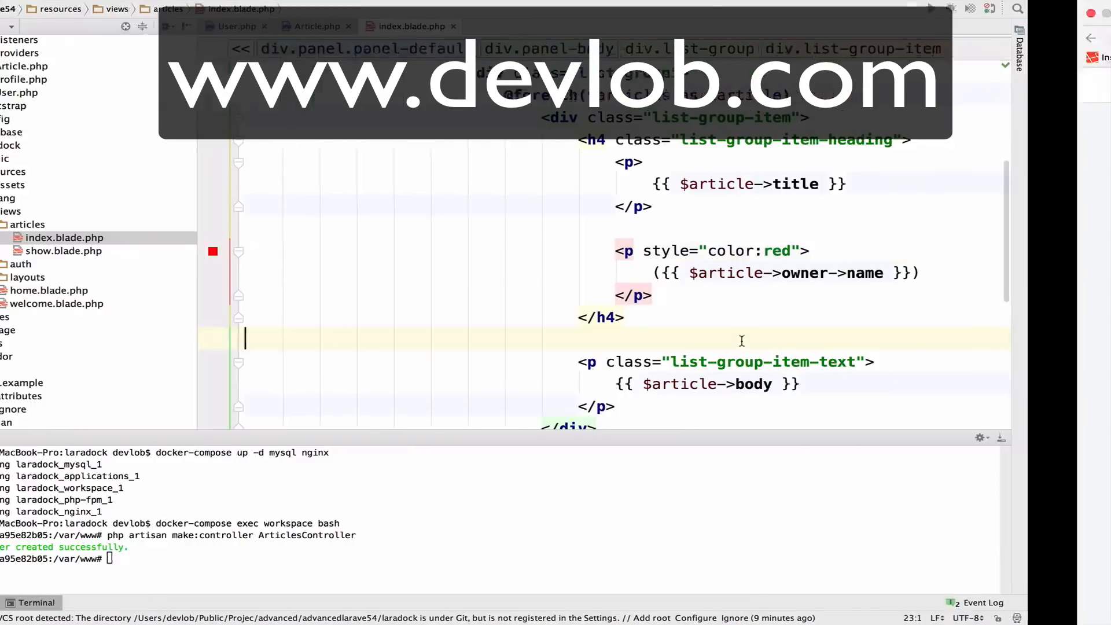